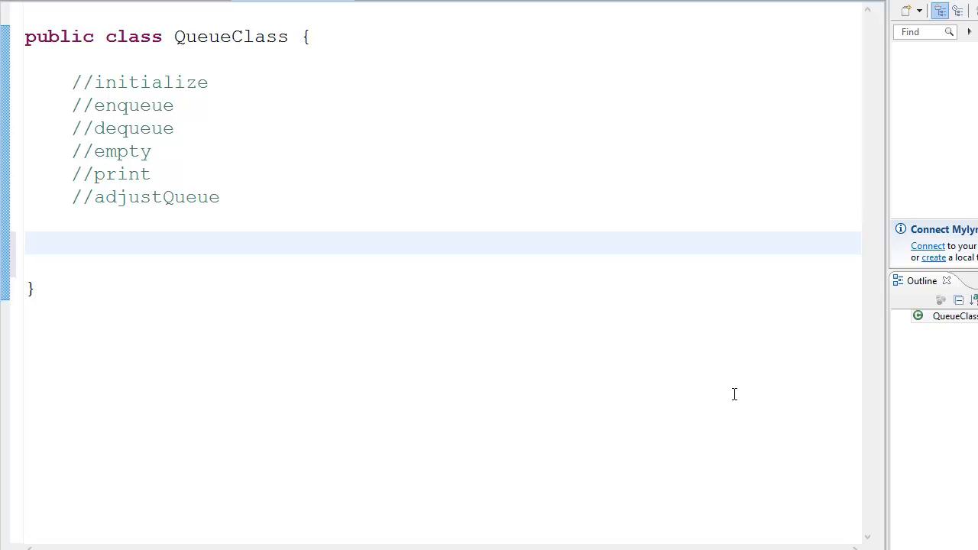
pyautogui.moveTo(186, 214)
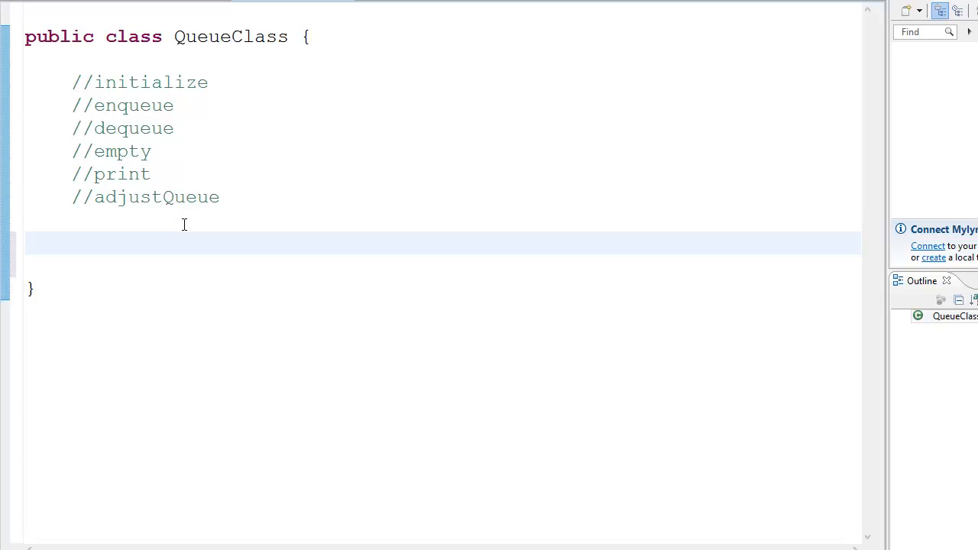
# Remove the planned-method comments and declare the constant static final int max = 10
pyautogui.click(72, 243)
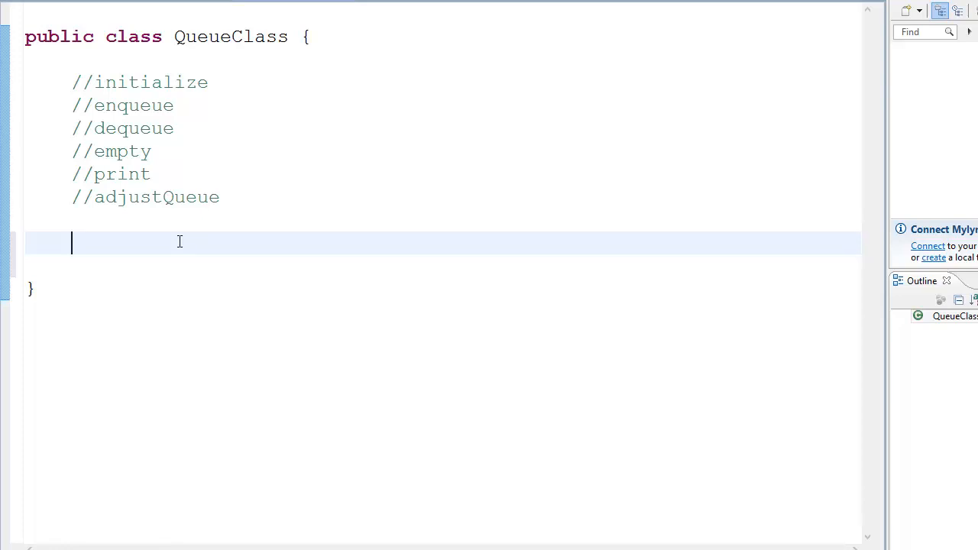
pyautogui.moveTo(170, 197)
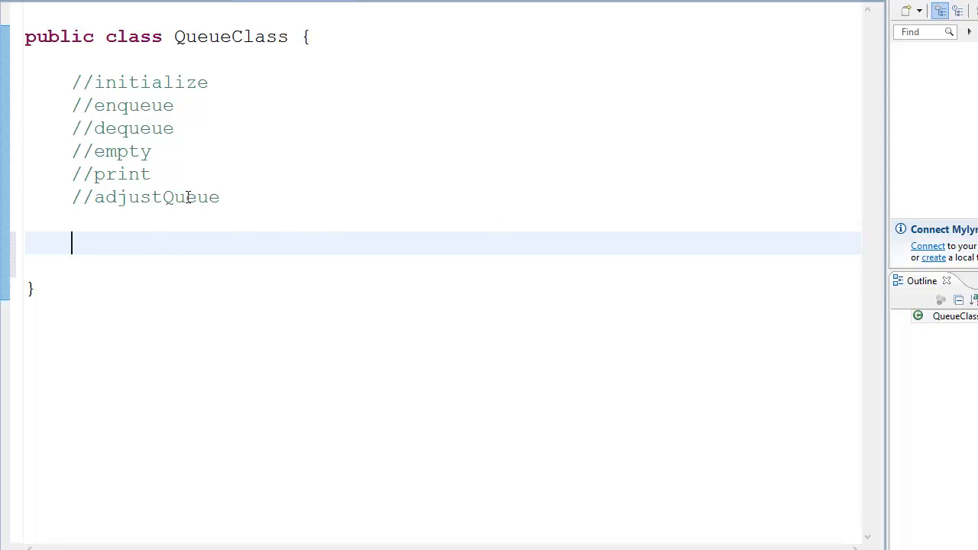
pyautogui.moveTo(73, 81); pyautogui.dragTo(152, 173)
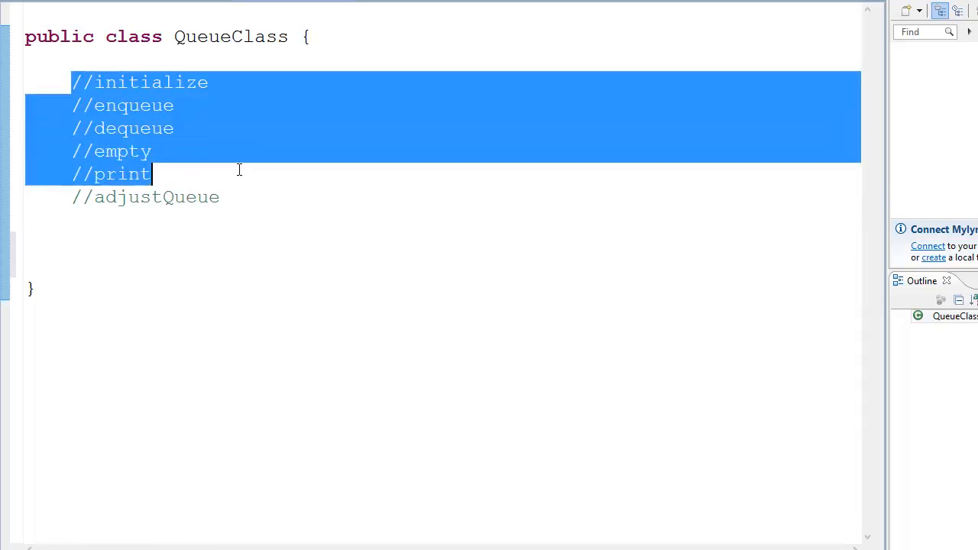
pyautogui.click(164, 240)
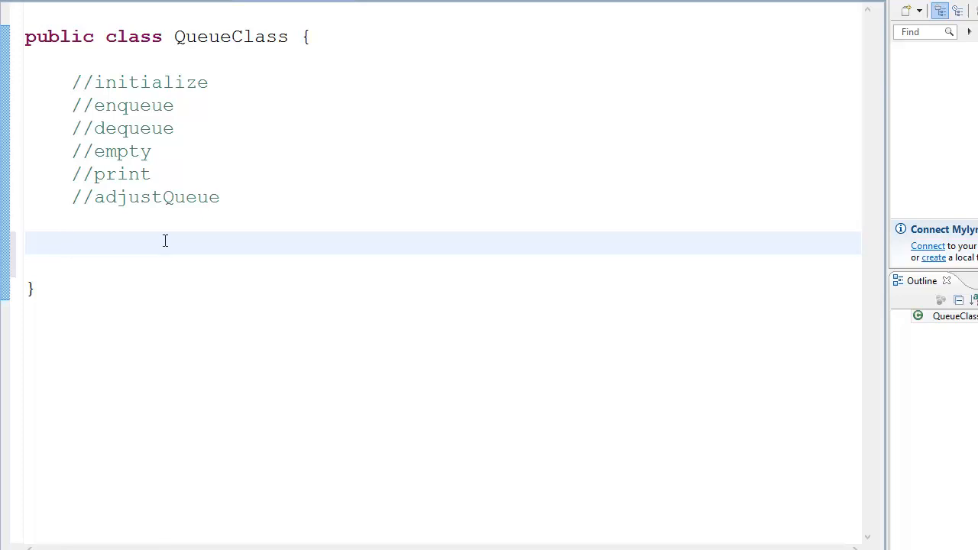
pyautogui.write('static')
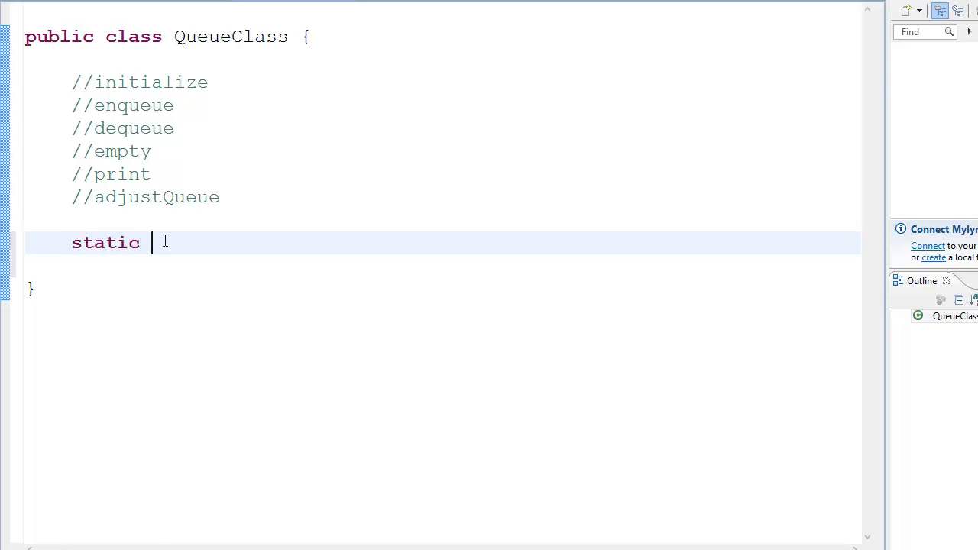
pyautogui.write('final int max = 10;')
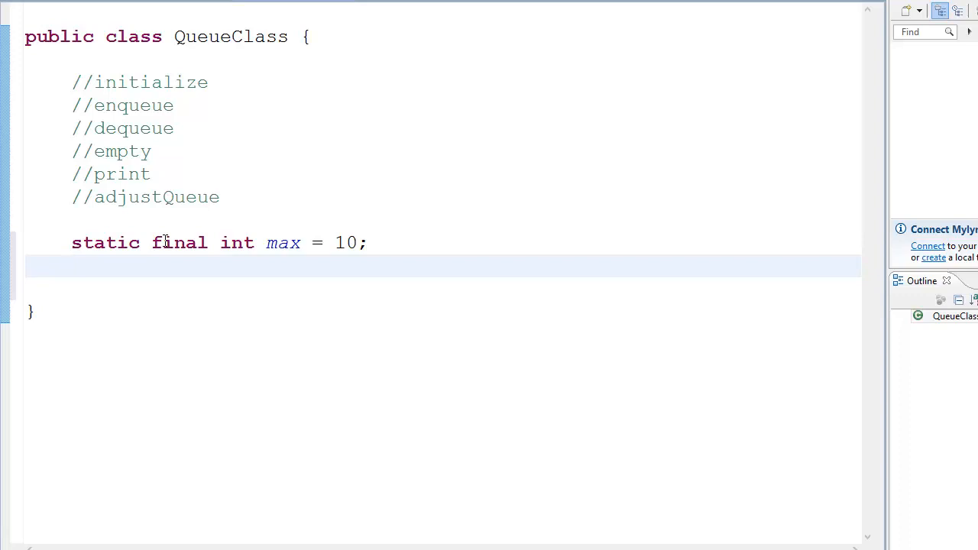
# Declare the array field int[] arrayQueue = new int[max];
pyautogui.click(72, 265)
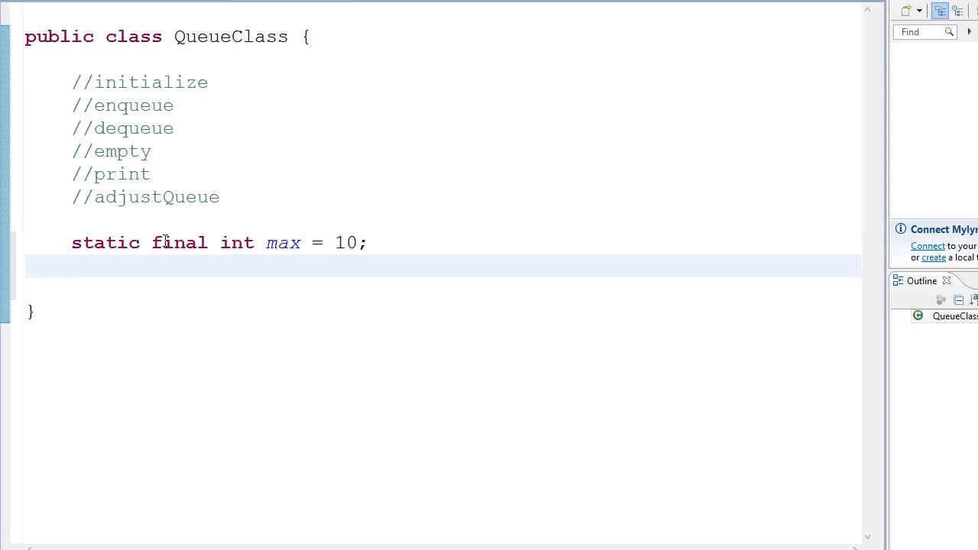
pyautogui.write('int[]')
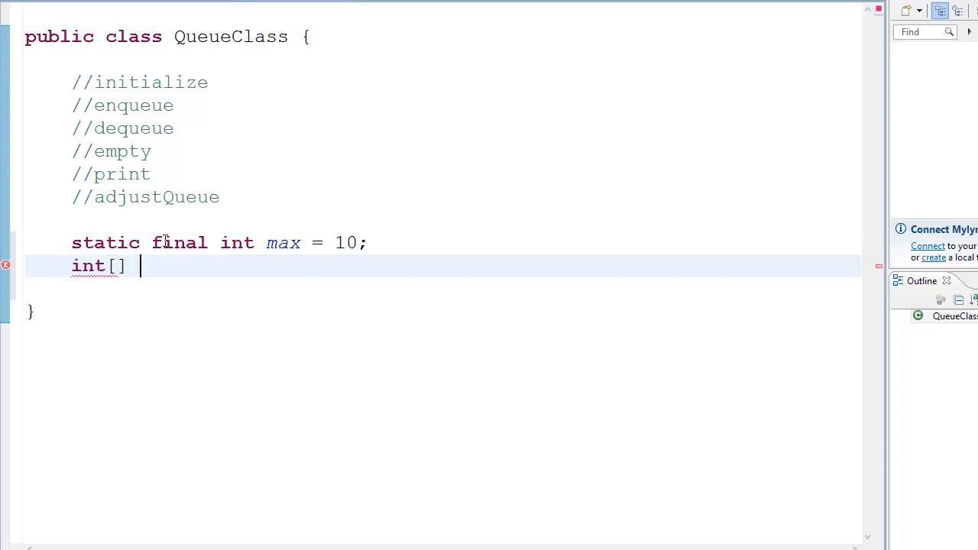
pyautogui.write('array =')
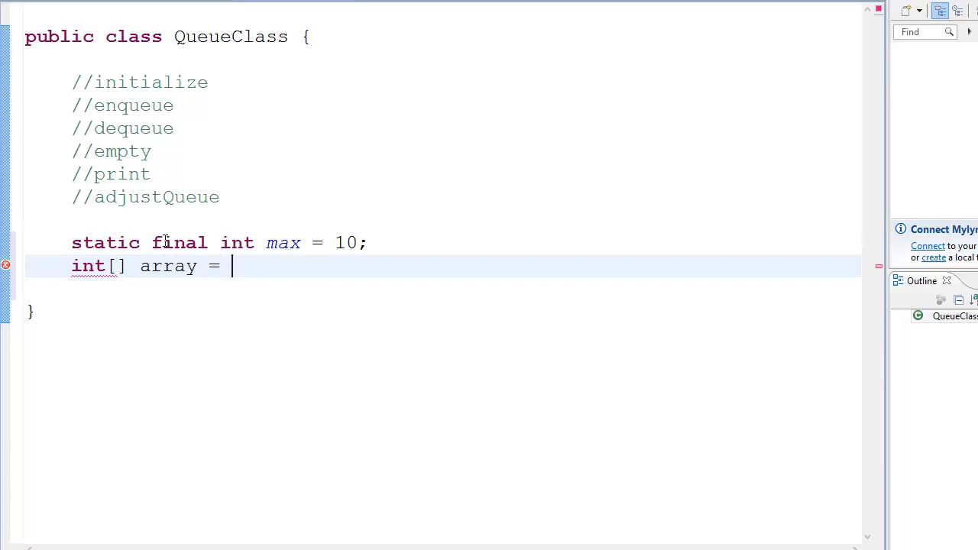
pyautogui.press('BackSpace')
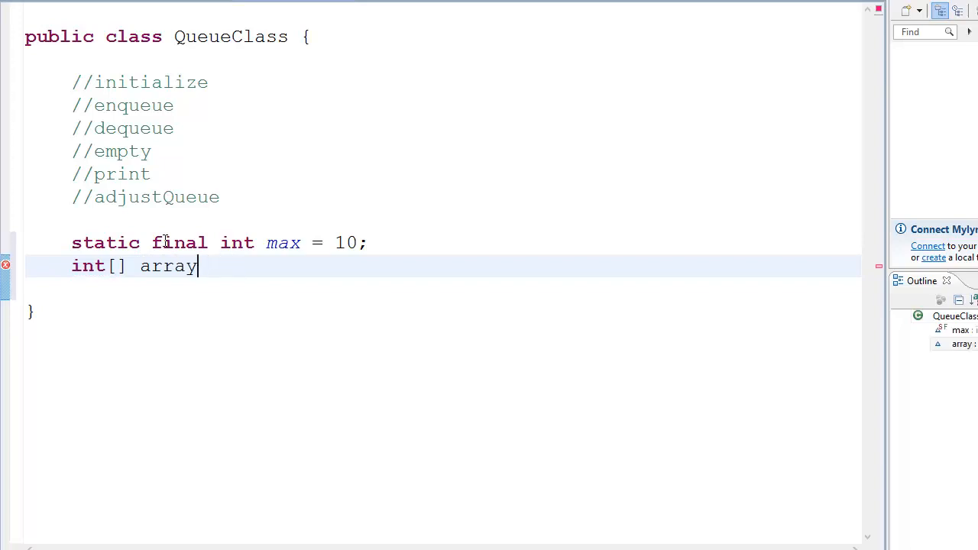
pyautogui.press('BackSpace')
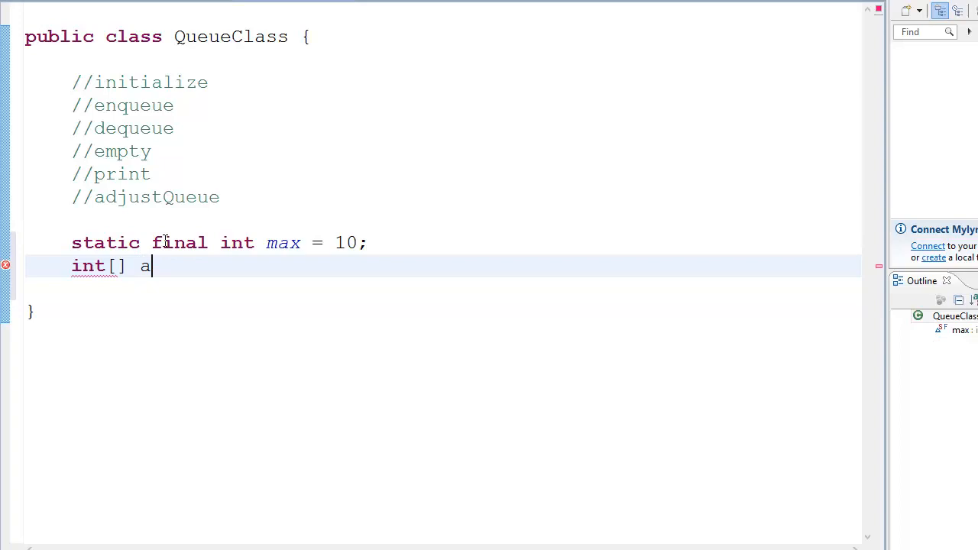
pyautogui.write('rray')
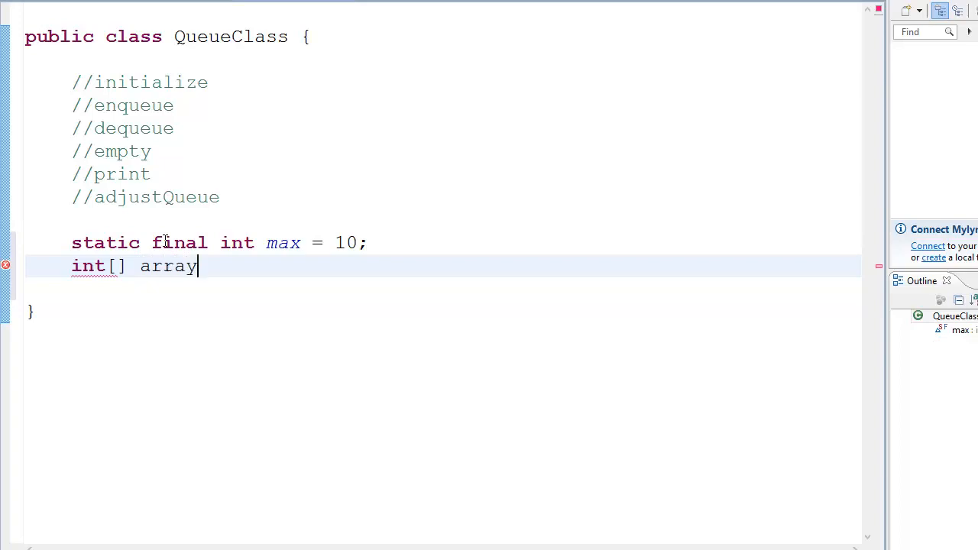
pyautogui.write('Queue')
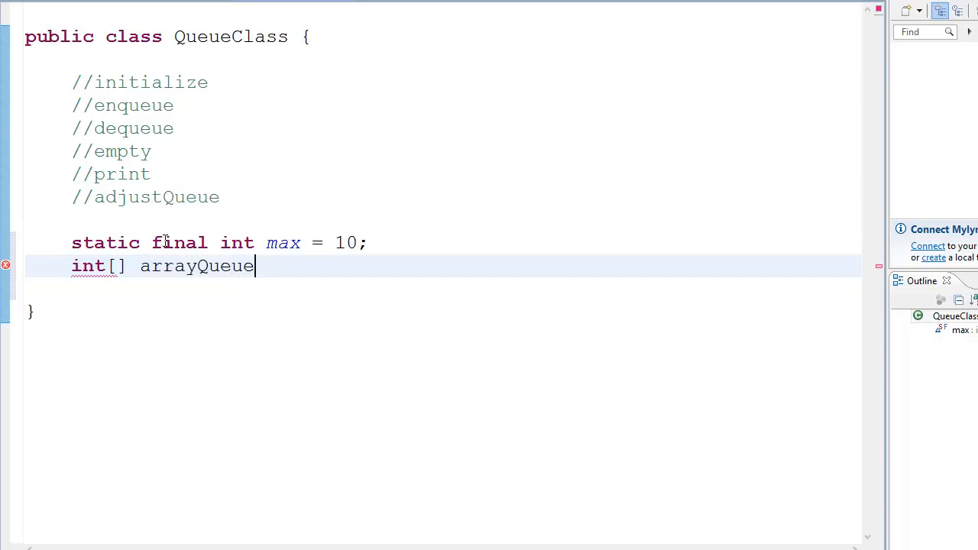
pyautogui.write('= new i')
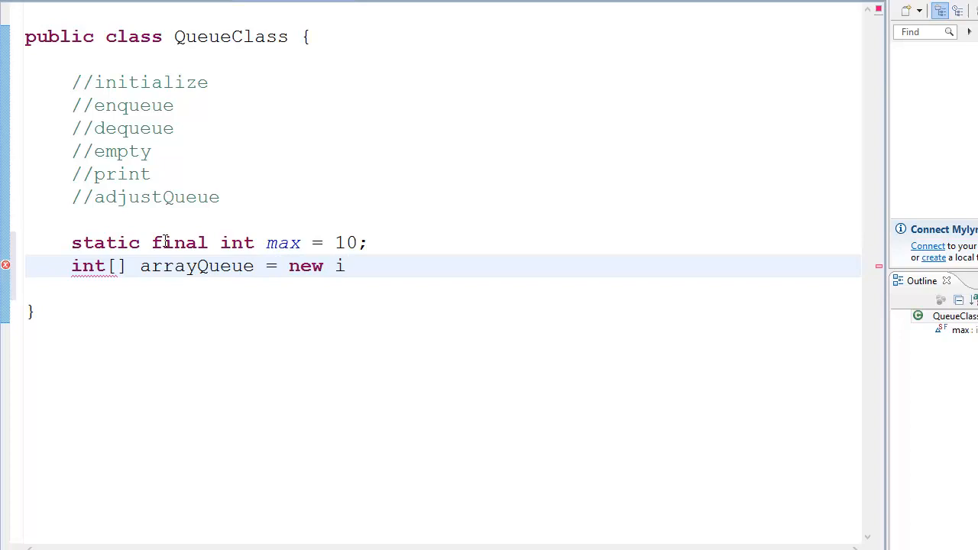
pyautogui.write('nt]')
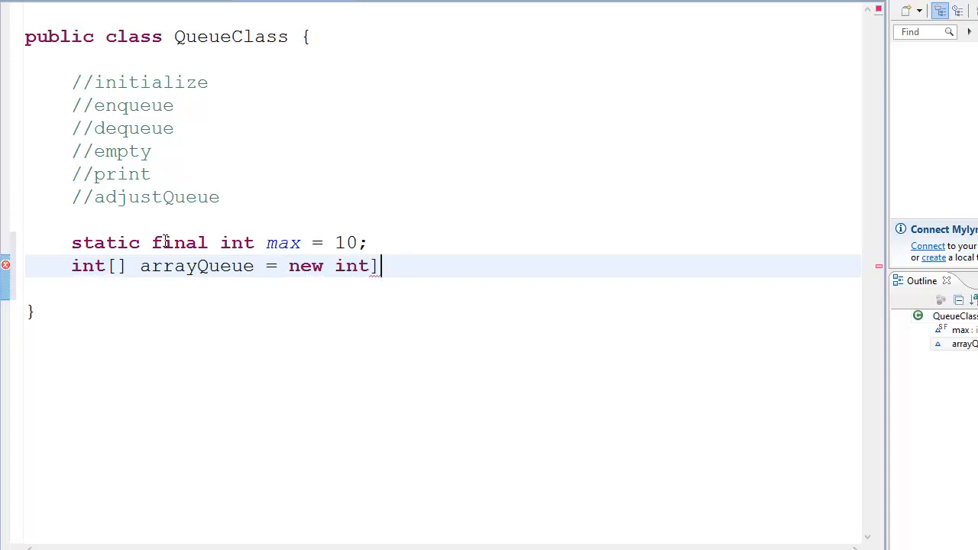
pyautogui.write('[')
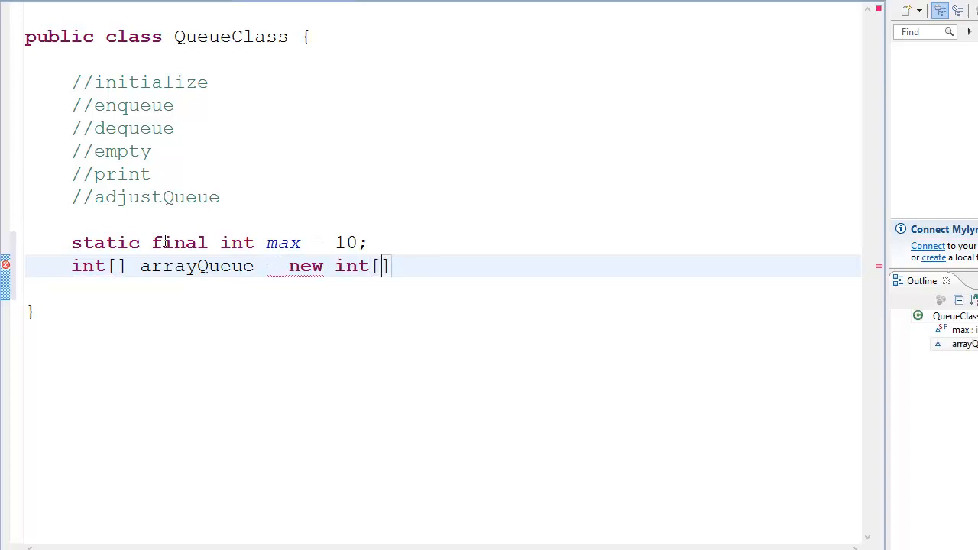
pyautogui.write('max];')
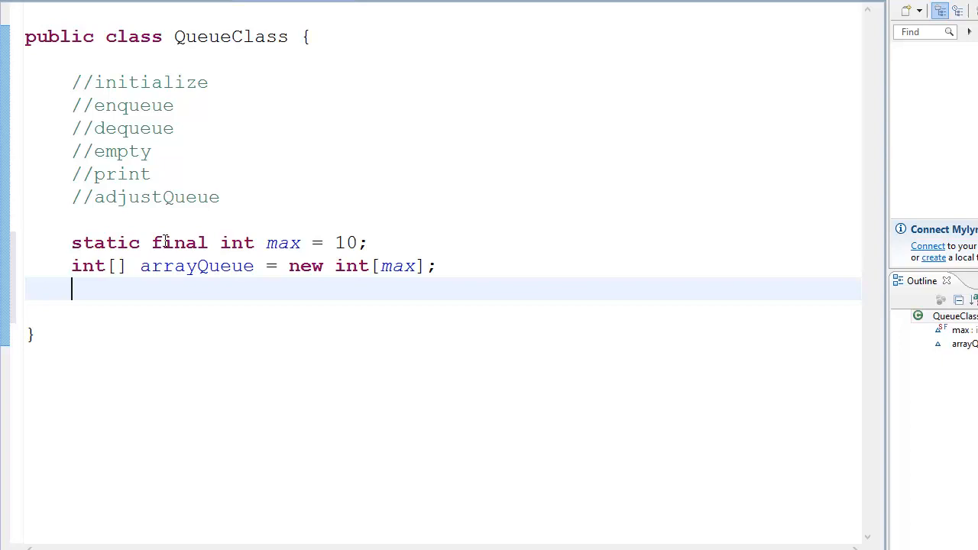
# Declare int fields top, bottom and dequeue, and begin a void method line
pyautogui.write('int')
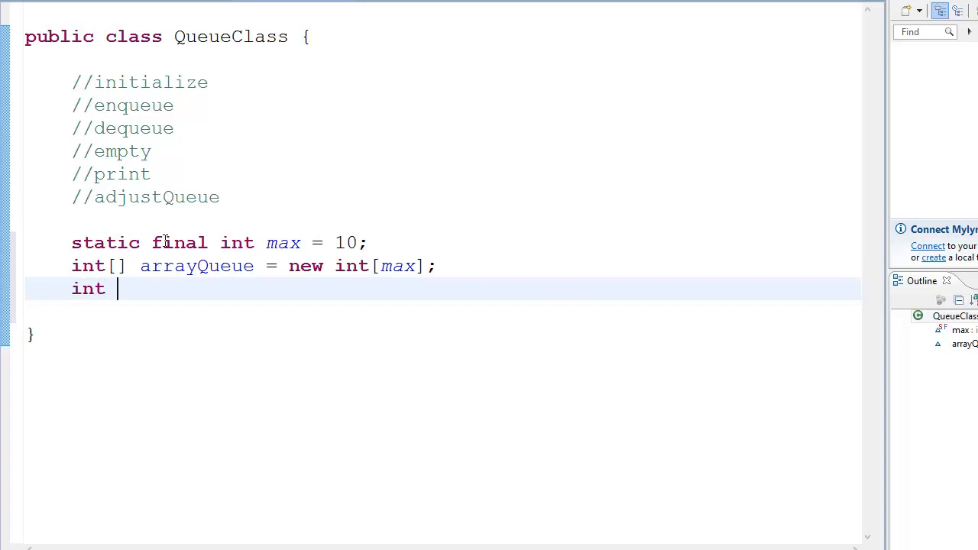
pyautogui.write('top;')
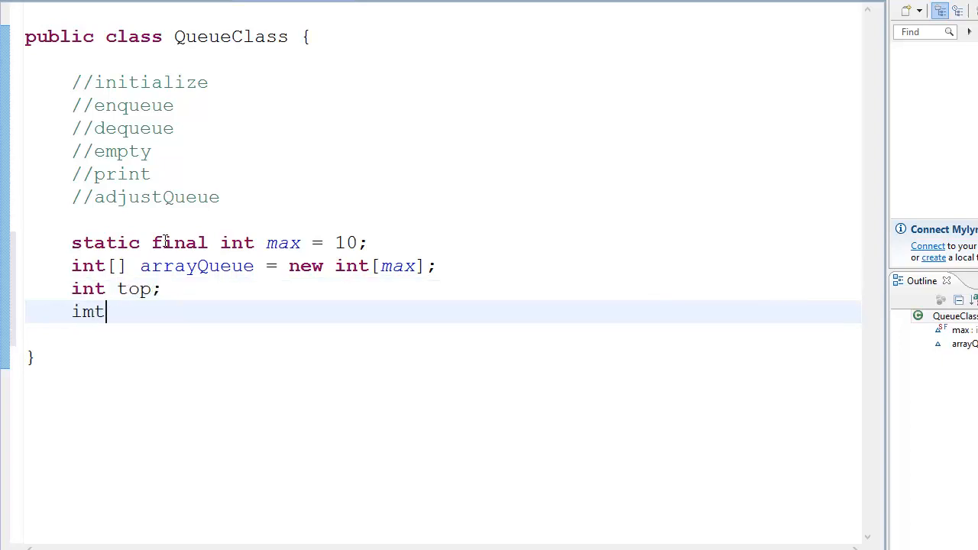
pyautogui.write('int v')
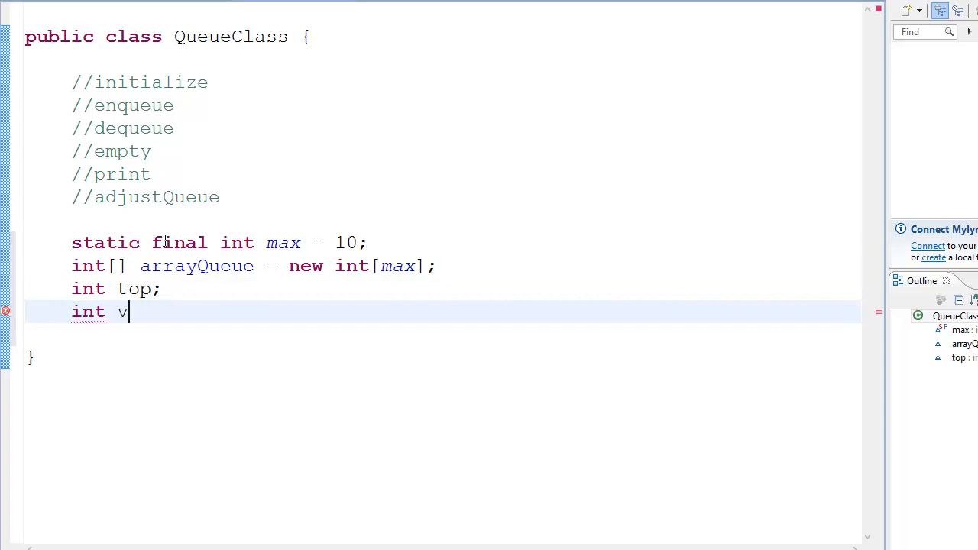
pyautogui.write('ottom')
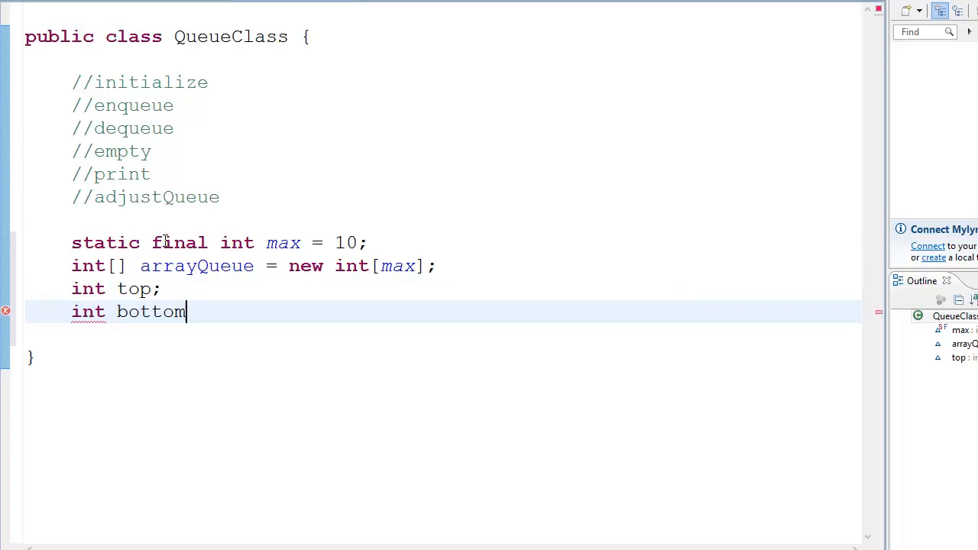
pyautogui.write(';')
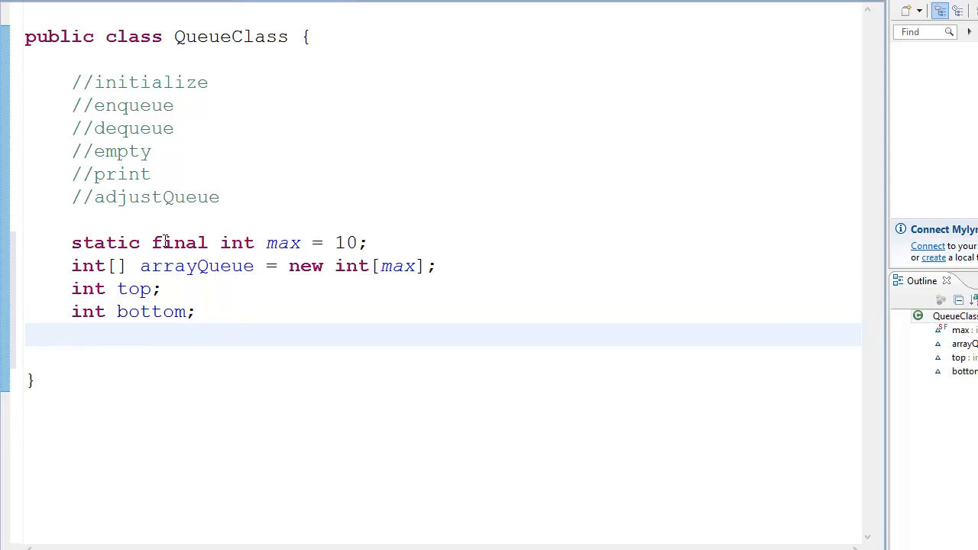
pyautogui.write('int')
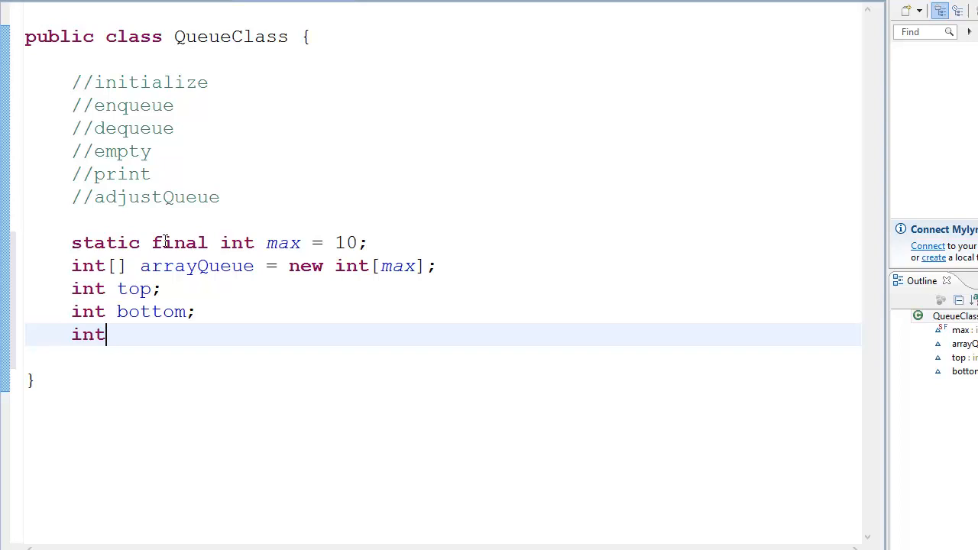
pyautogui.write('dequeue')
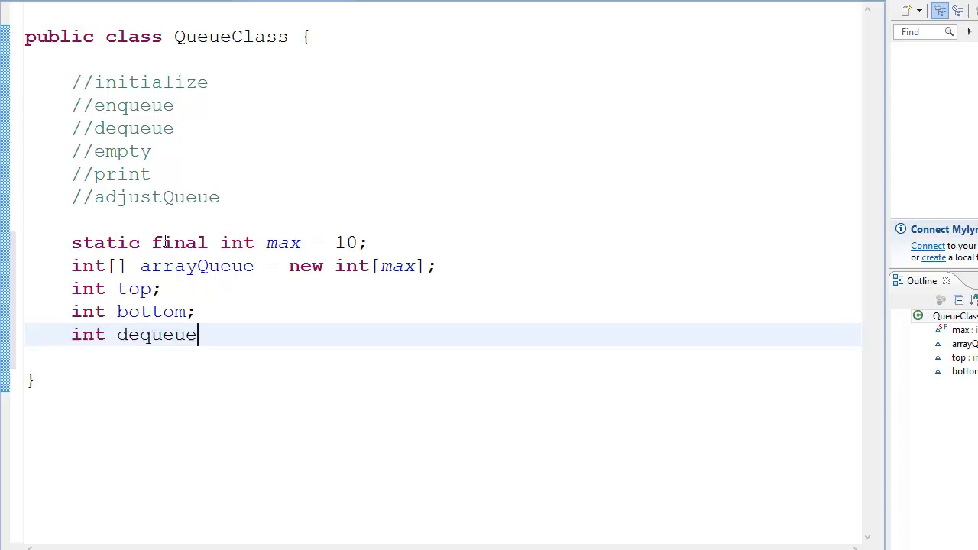
pyautogui.write(';')
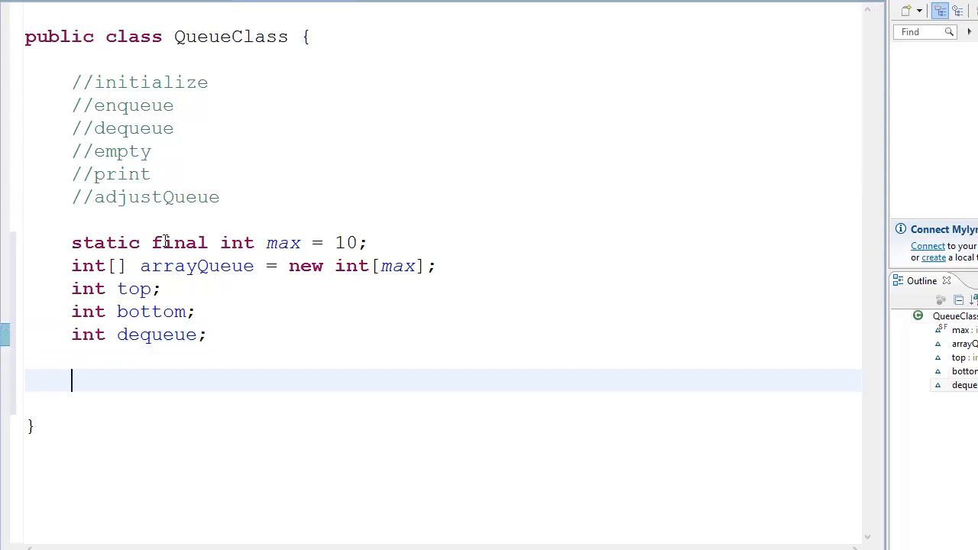
pyautogui.write('vod')
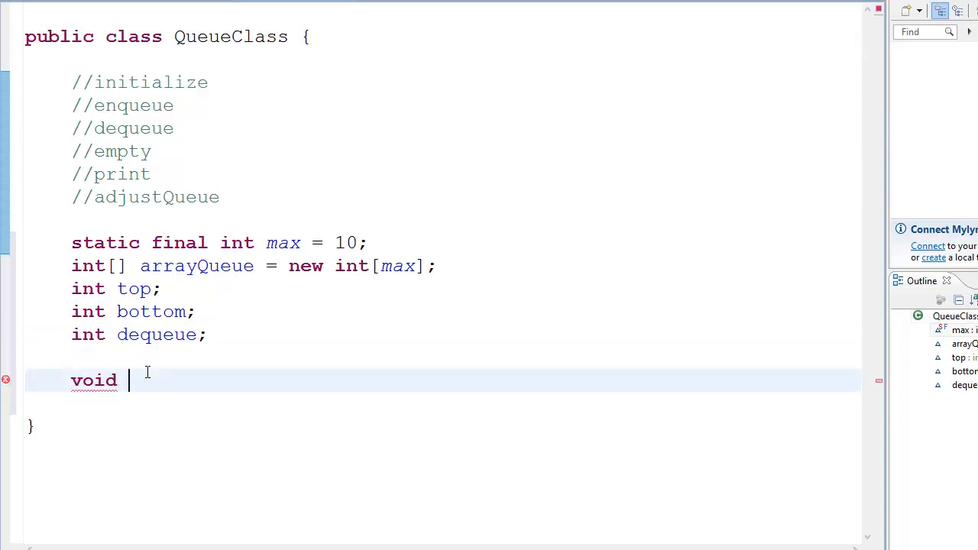
# Write initialize() with top = 0; and bottom = 0;, highlighting both variables
pyautogui.write('initialize(){')
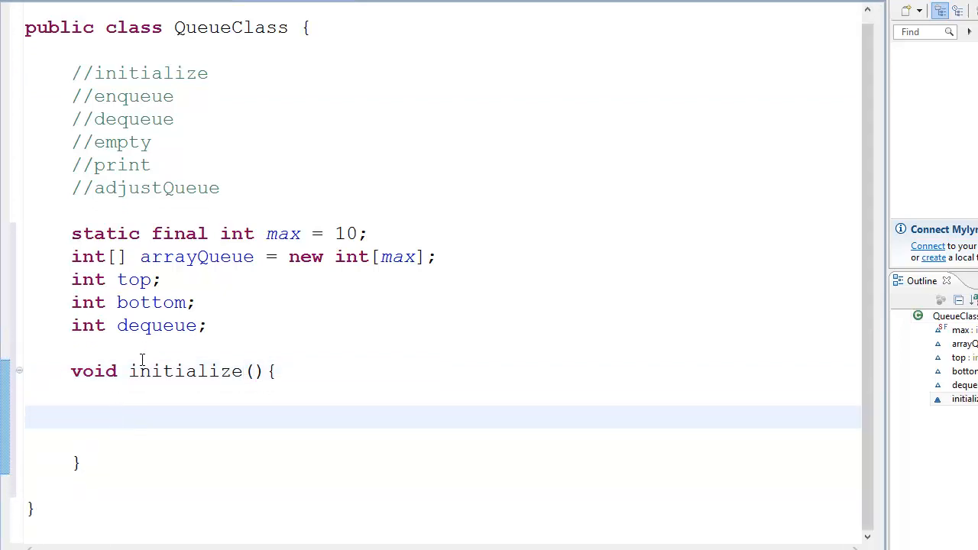
pyautogui.write('top')
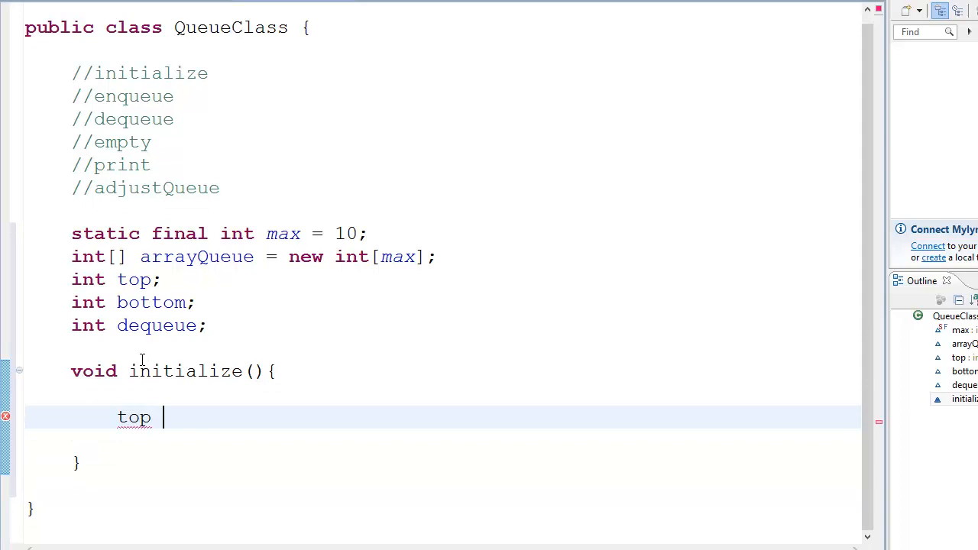
pyautogui.write('= 0;')
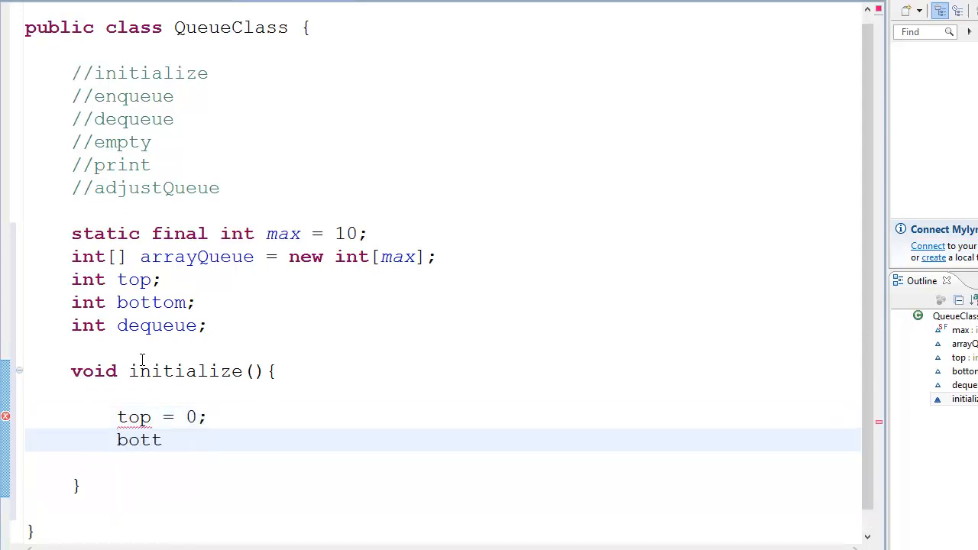
pyautogui.write('om 0;')
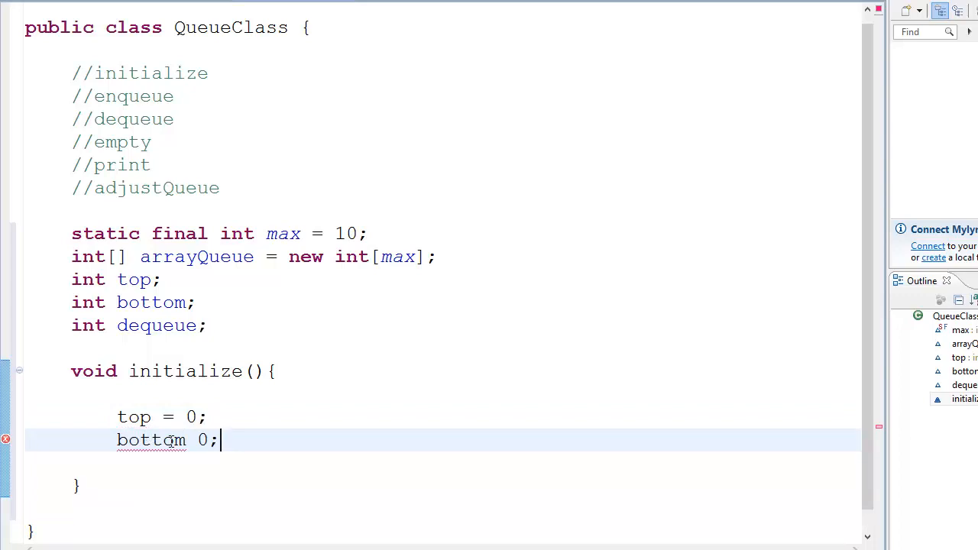
pyautogui.write('=')
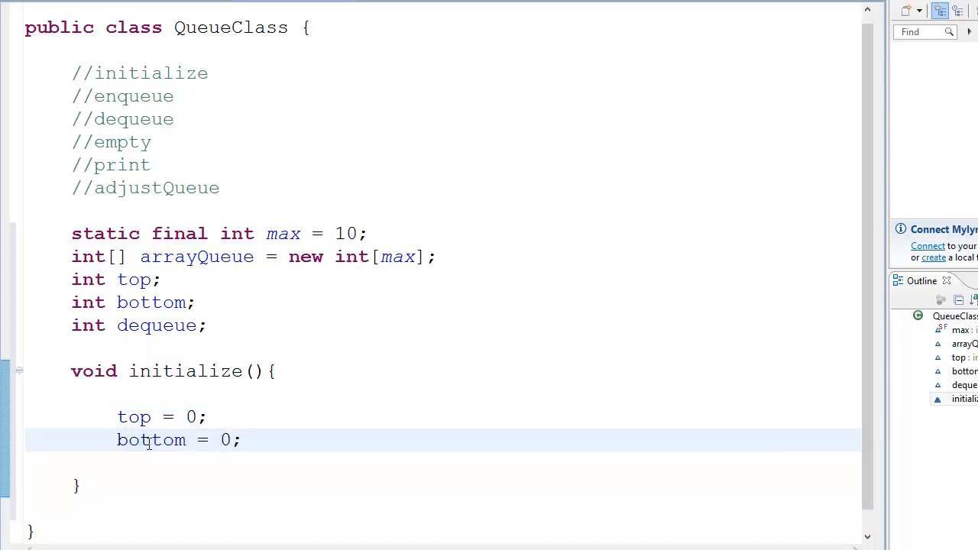
pyautogui.doubleClick(134, 416)
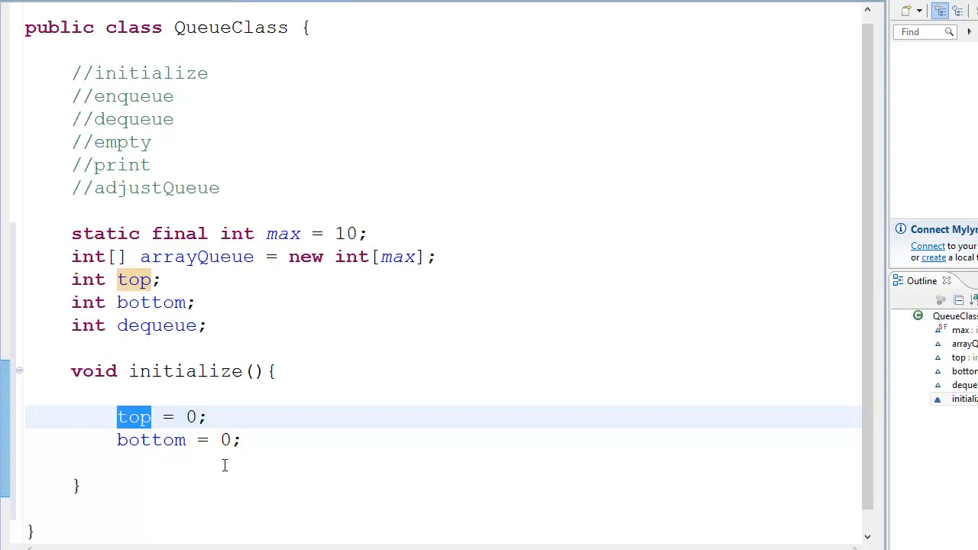
pyautogui.doubleClick(151, 440)
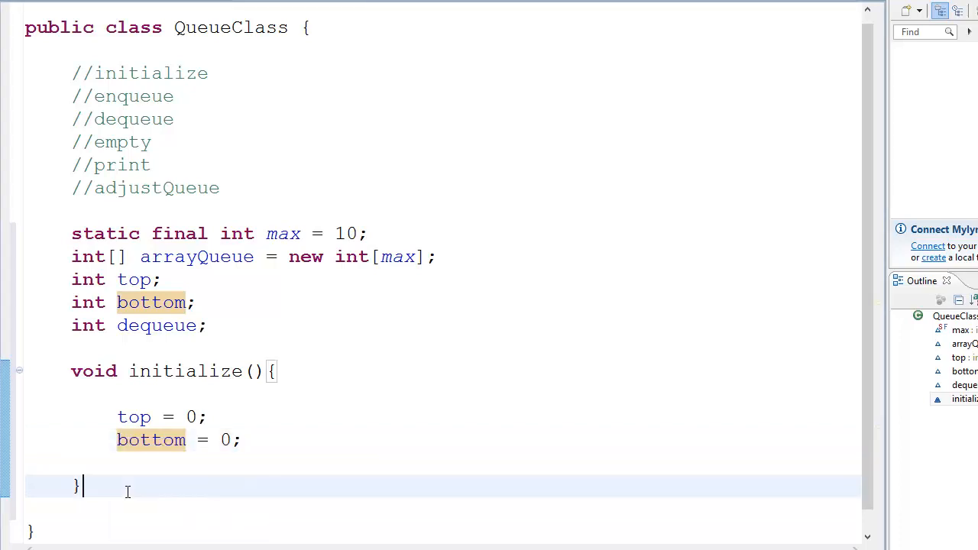
pyautogui.scroll(-3)
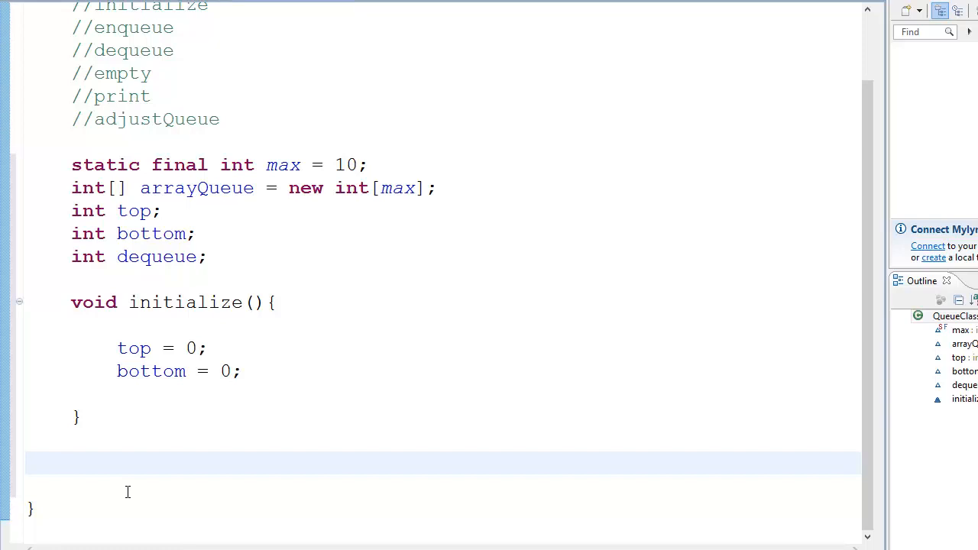
# Declare the method void enqueue(int num) and enter its body
pyautogui.write('void')
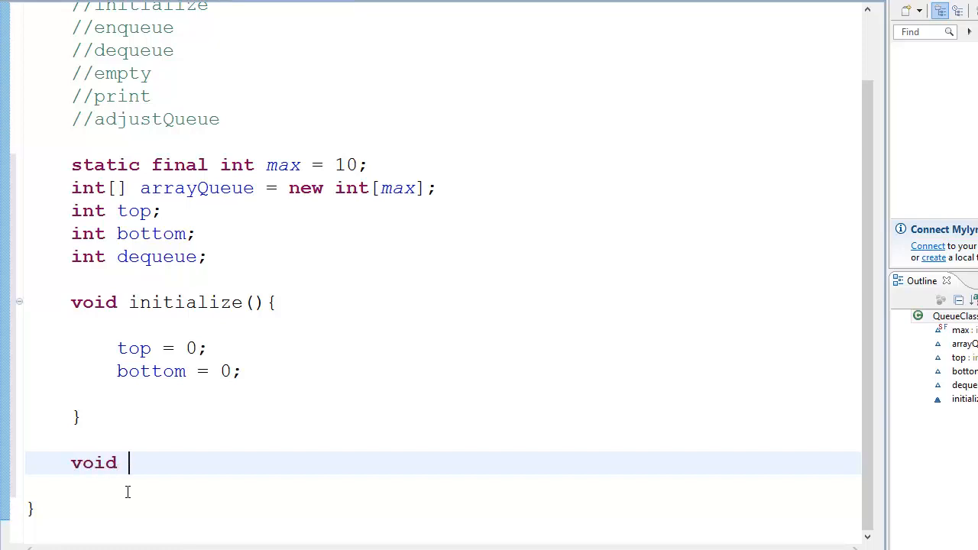
pyautogui.write('enqueue(int')
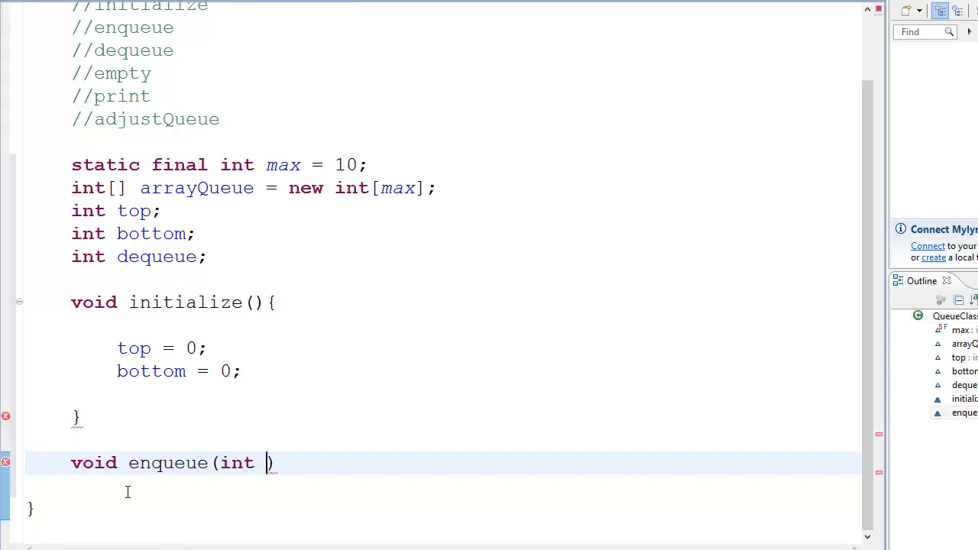
pyautogui.write('num){')
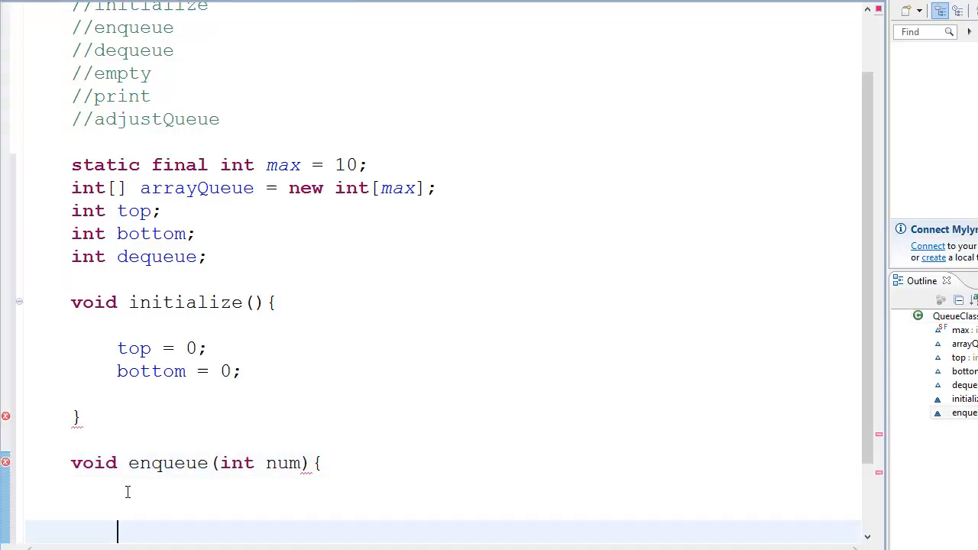
pyautogui.scroll(-3)
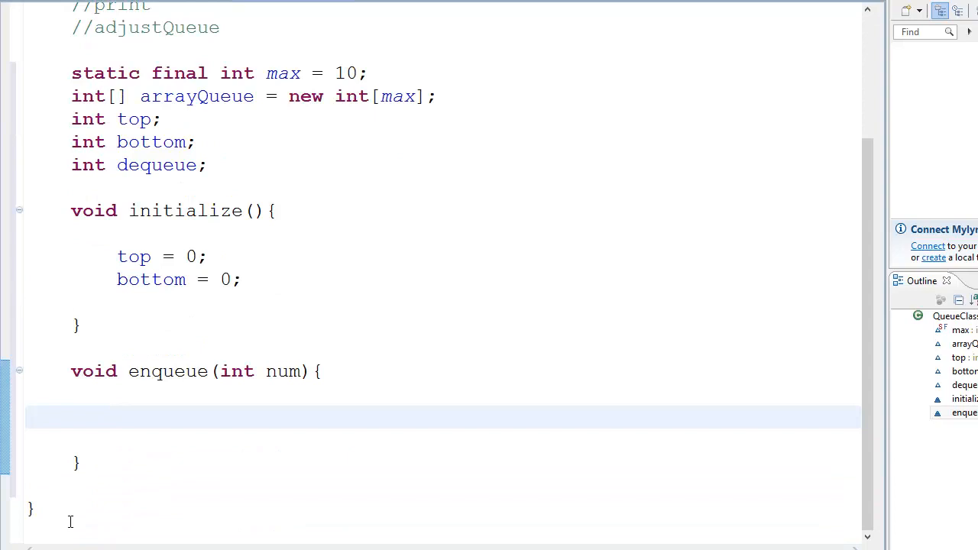
pyautogui.scroll(-3)
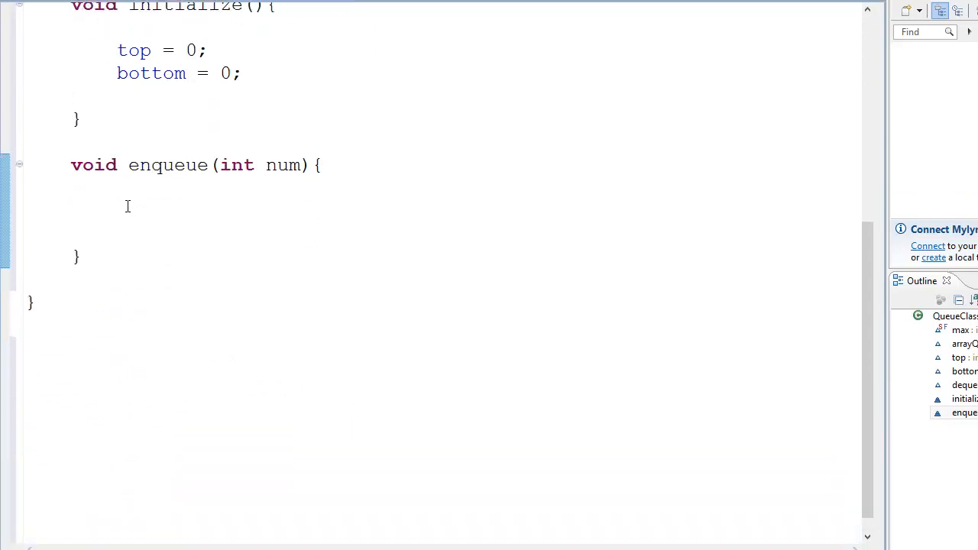
pyautogui.click(152, 210)
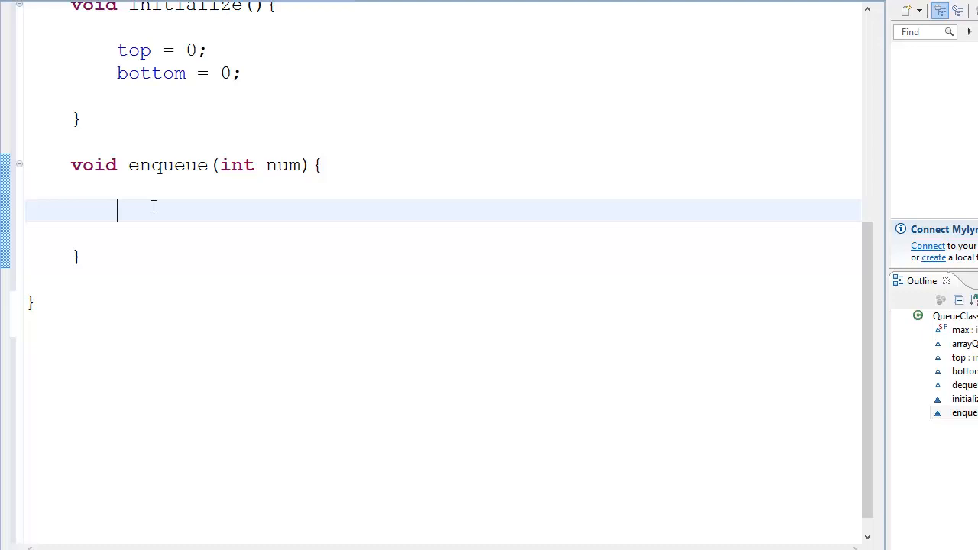
# Add if (top < max) storing num at arrayQueue[top++]
pyautogui.write('if()')
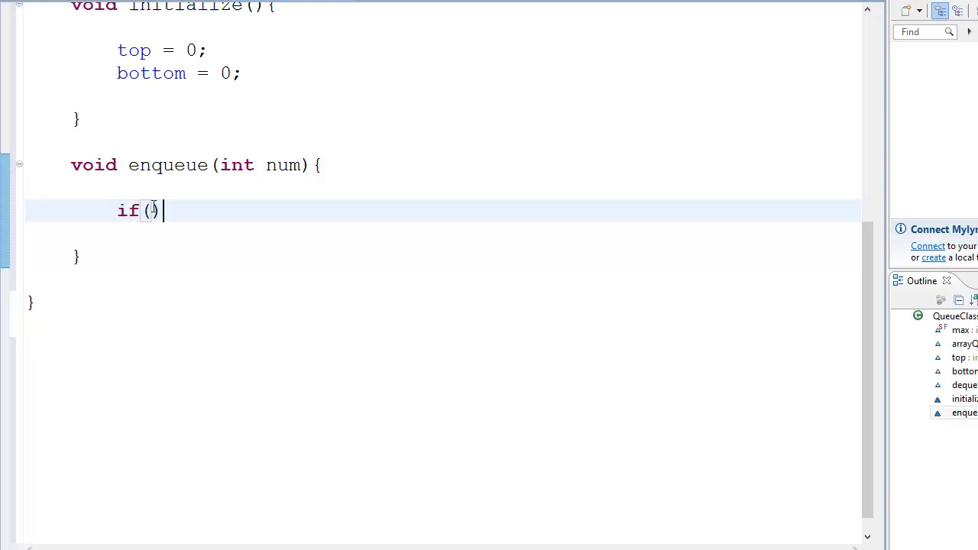
pyautogui.write('top')
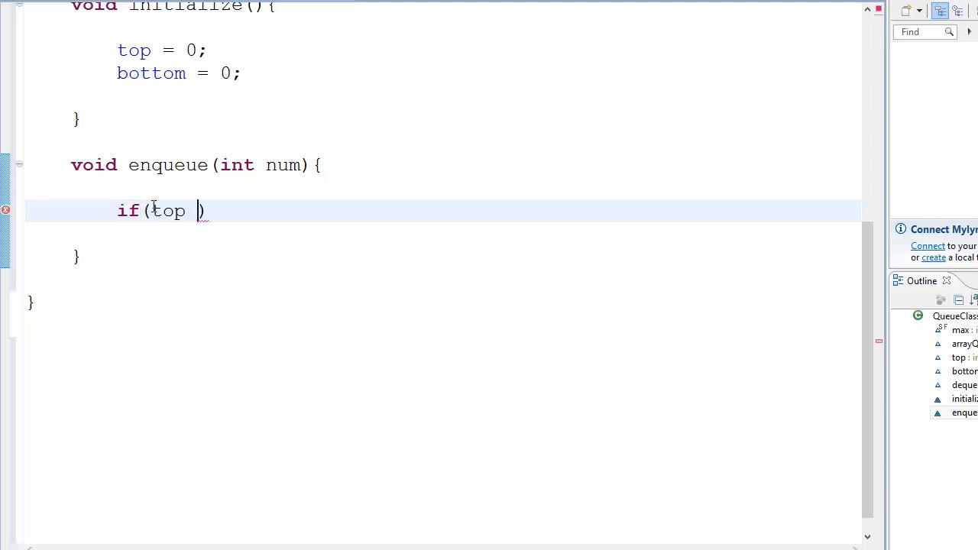
pyautogui.write('< max)')
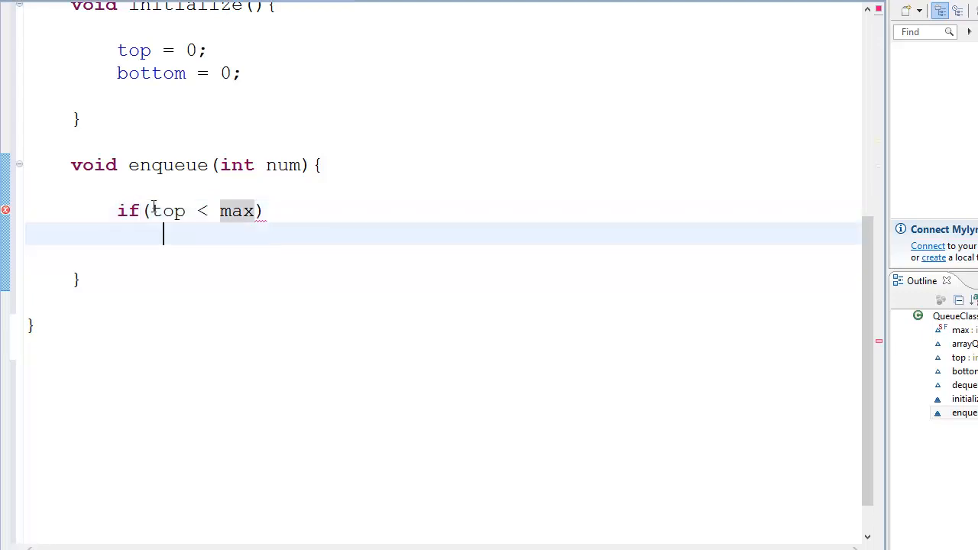
pyautogui.click(164, 234)
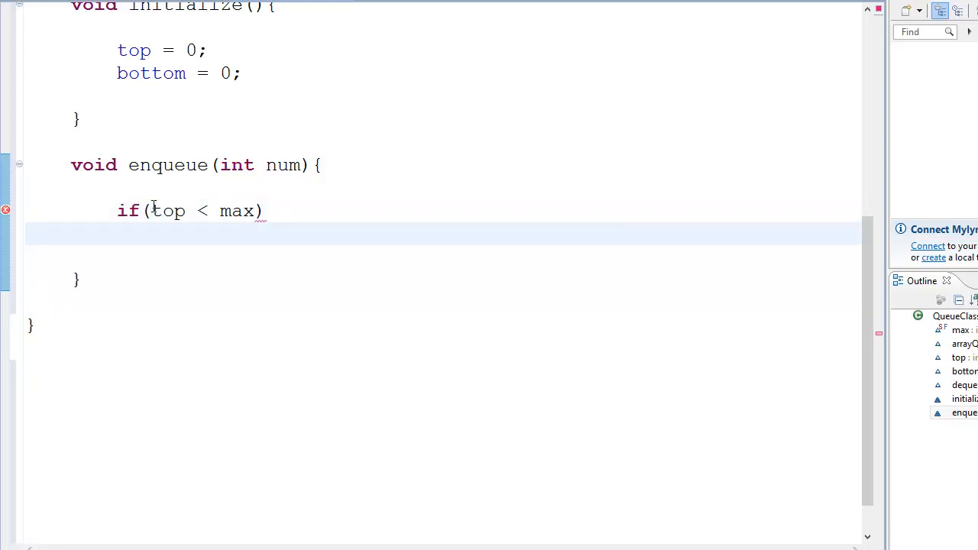
pyautogui.scroll(3)
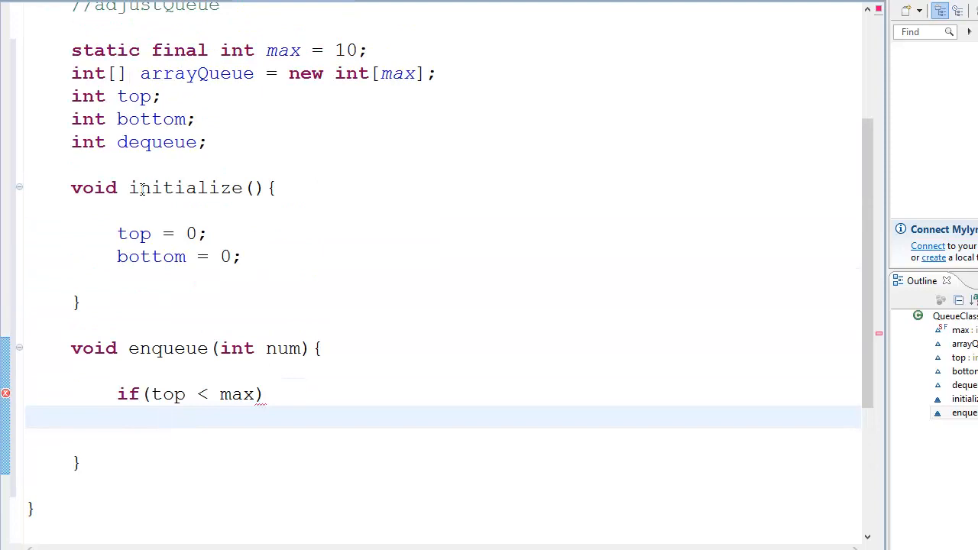
pyautogui.doubleClick(197, 73)
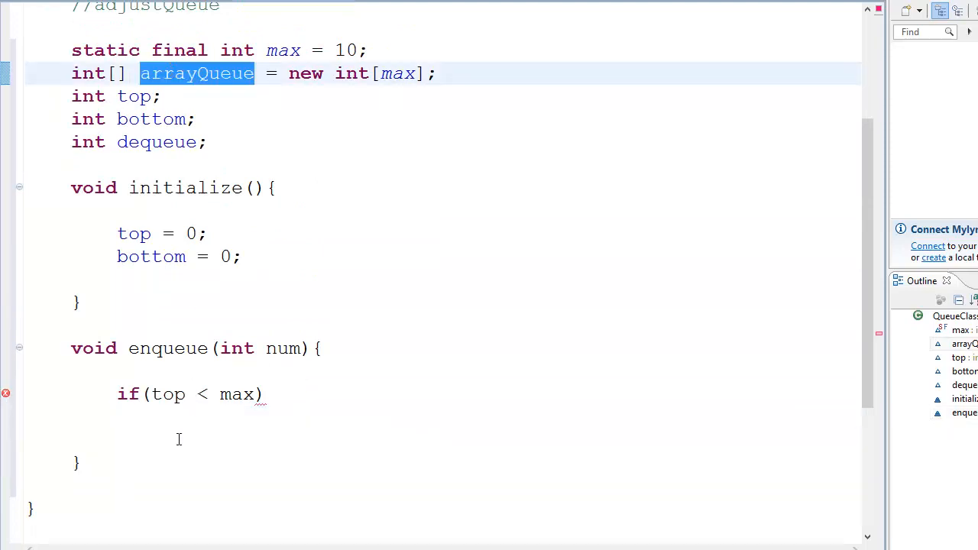
pyautogui.write('arrayQueue')
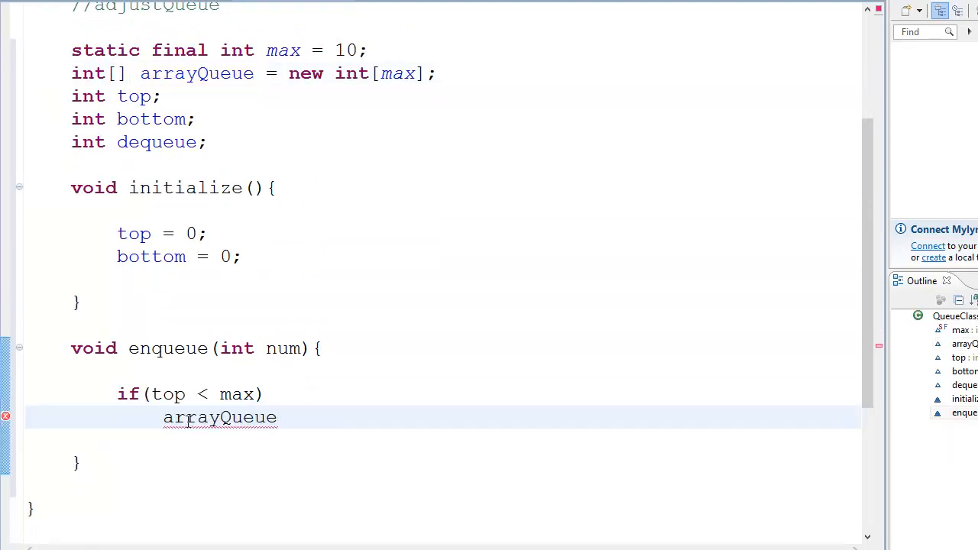
pyautogui.write('[]')
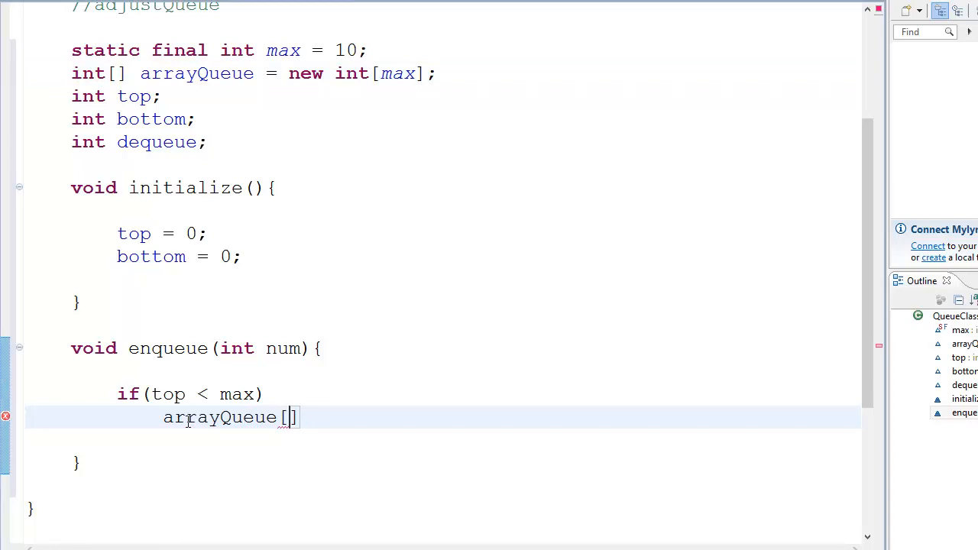
pyautogui.write('top')
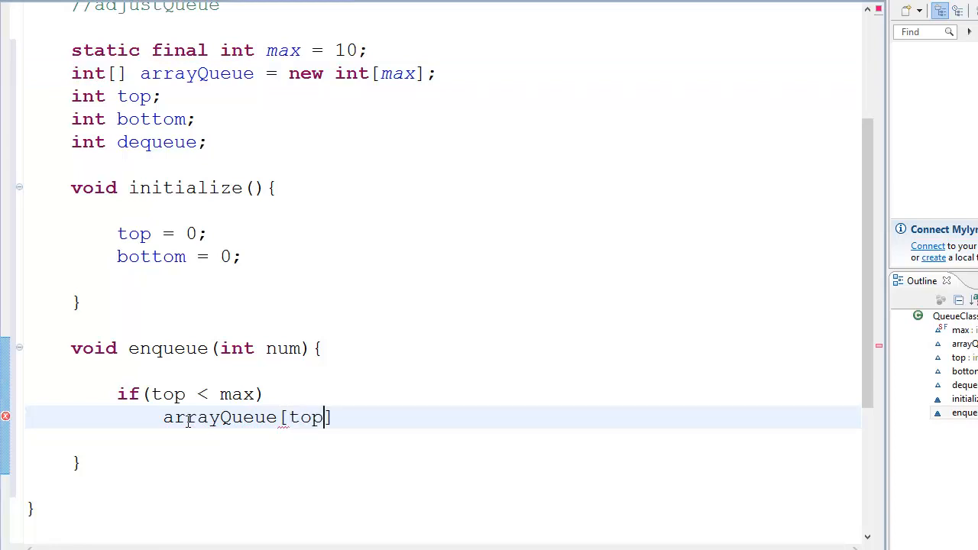
pyautogui.write('++] =')
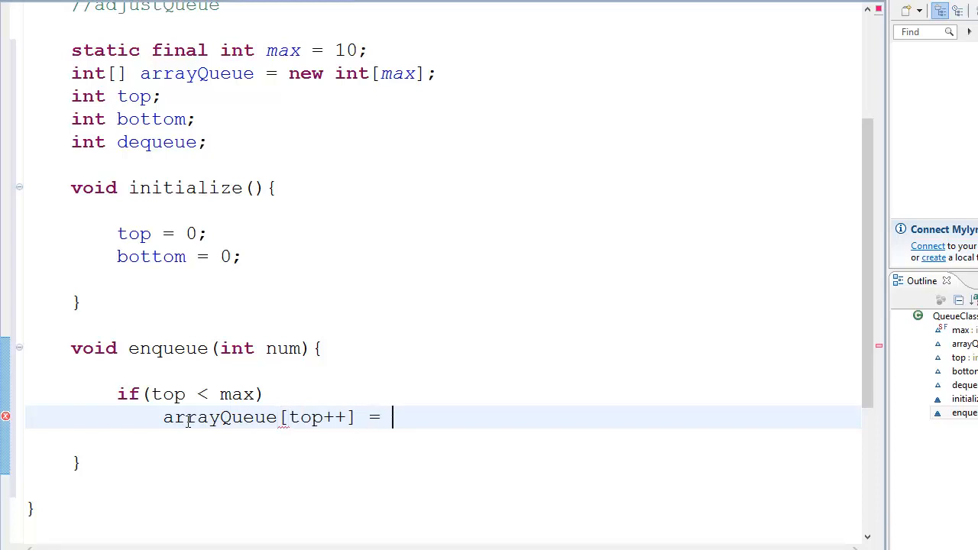
pyautogui.write('num;')
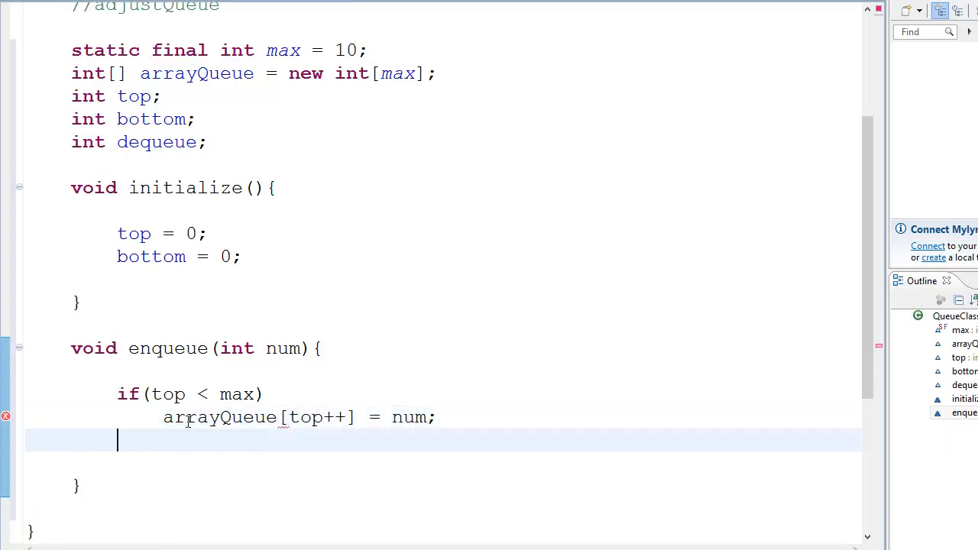
# Add an else branch printing num + " cannot be queued!"
pyautogui.write('else')
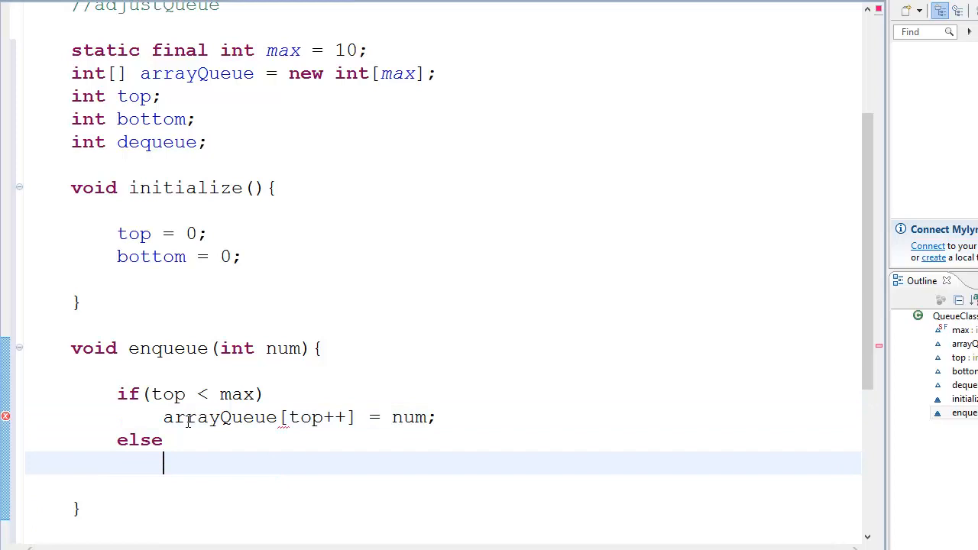
pyautogui.write('S')
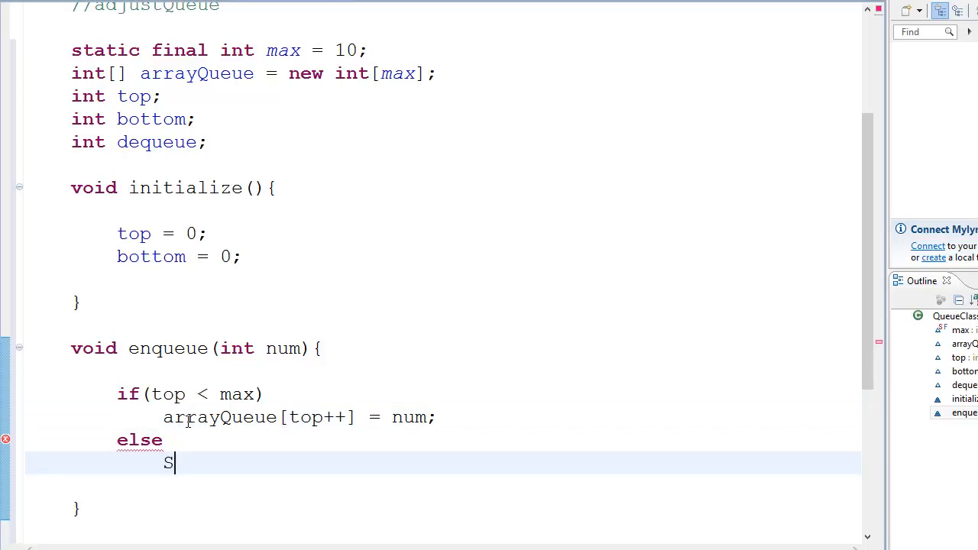
pyautogui.write('ystem.out.println();')
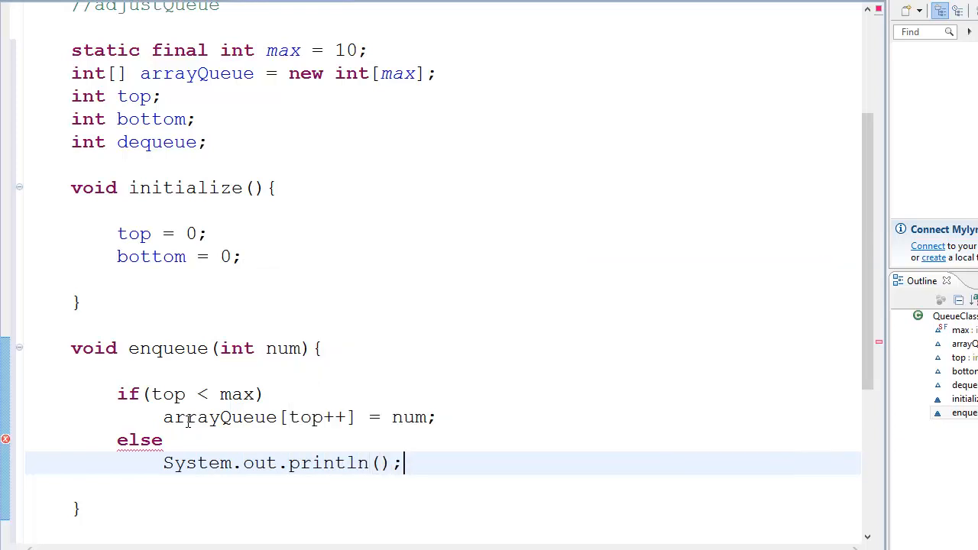
pyautogui.write('num')
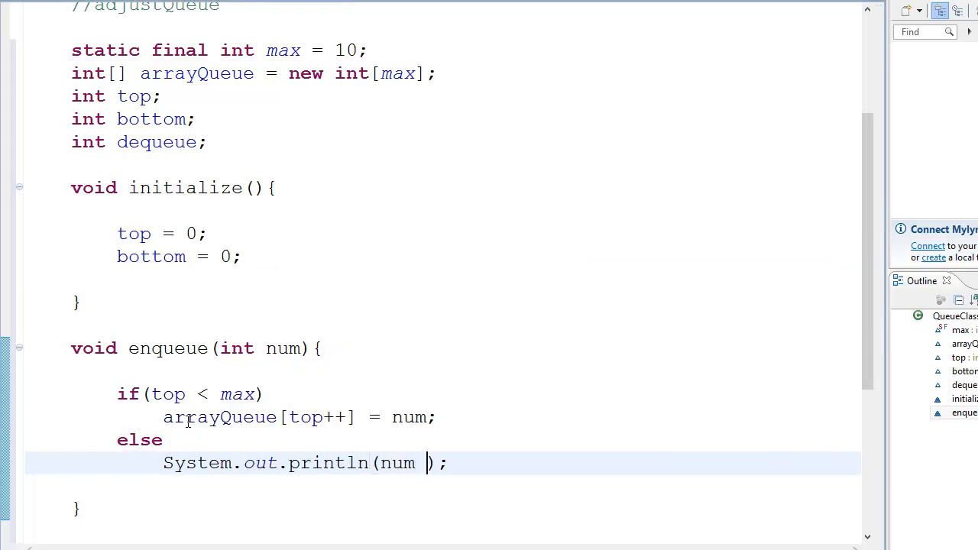
pyautogui.write('+ ""')
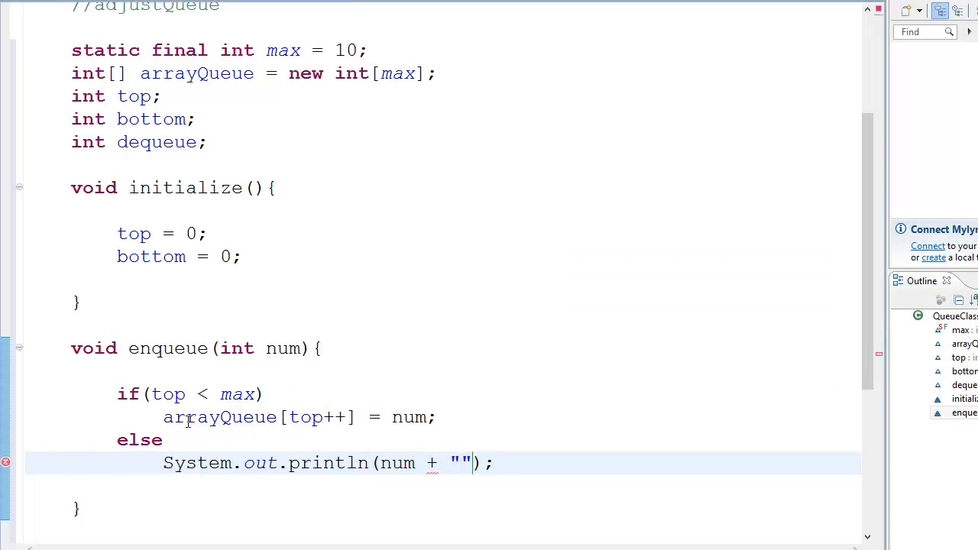
pyautogui.write('cannot')
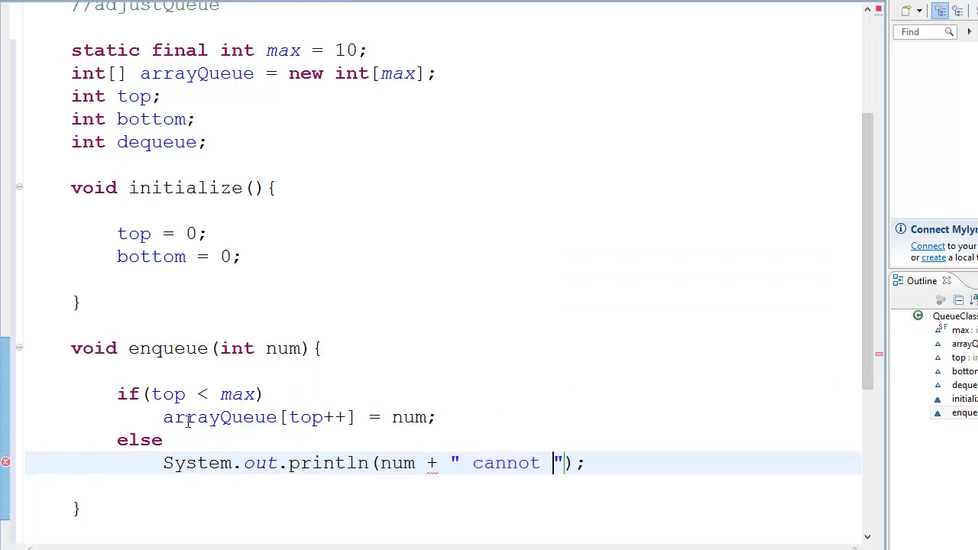
pyautogui.write('be queued')
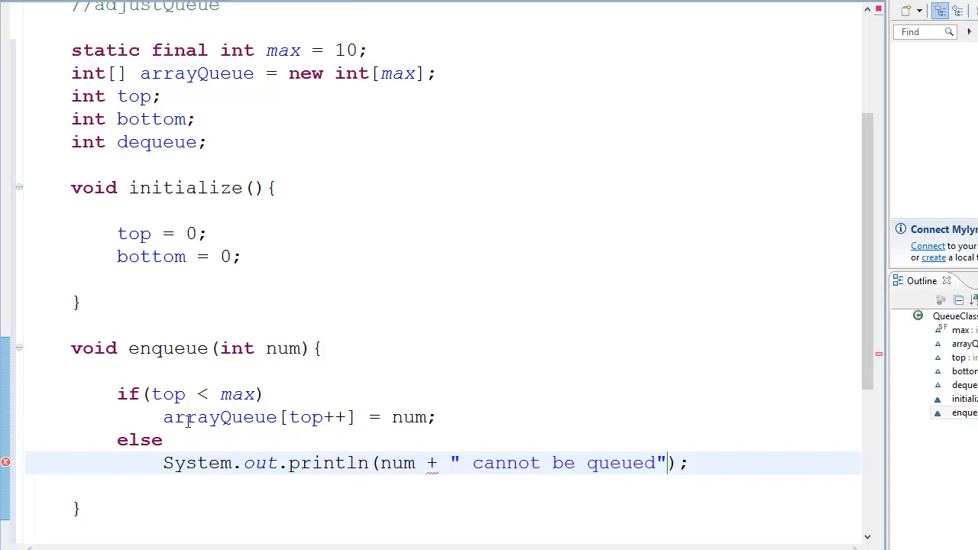
pyautogui.write('!')
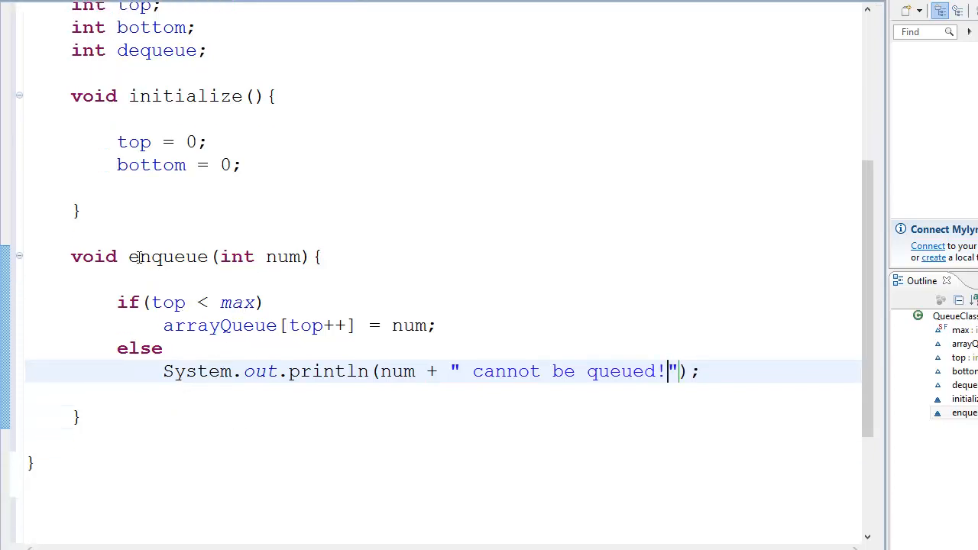
# Highlight enqueue's num parameter and top's starting value 0 to explain them
pyautogui.doubleClick(282, 256)
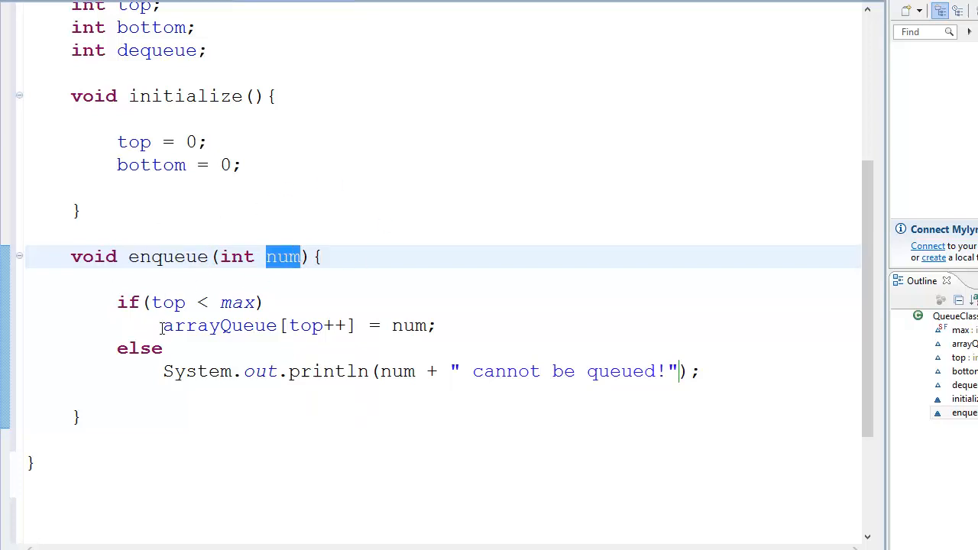
pyautogui.doubleClick(305, 326)
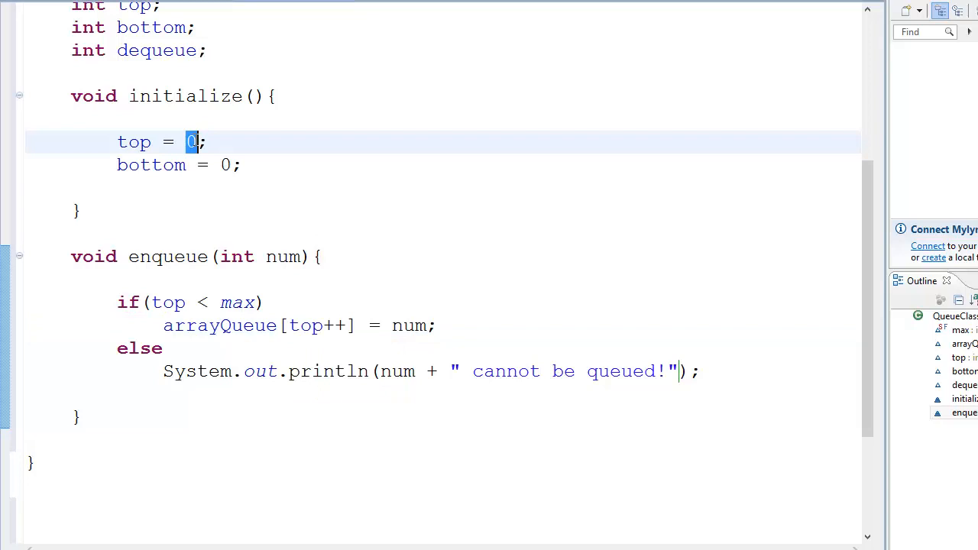
pyautogui.moveTo(317, 206)
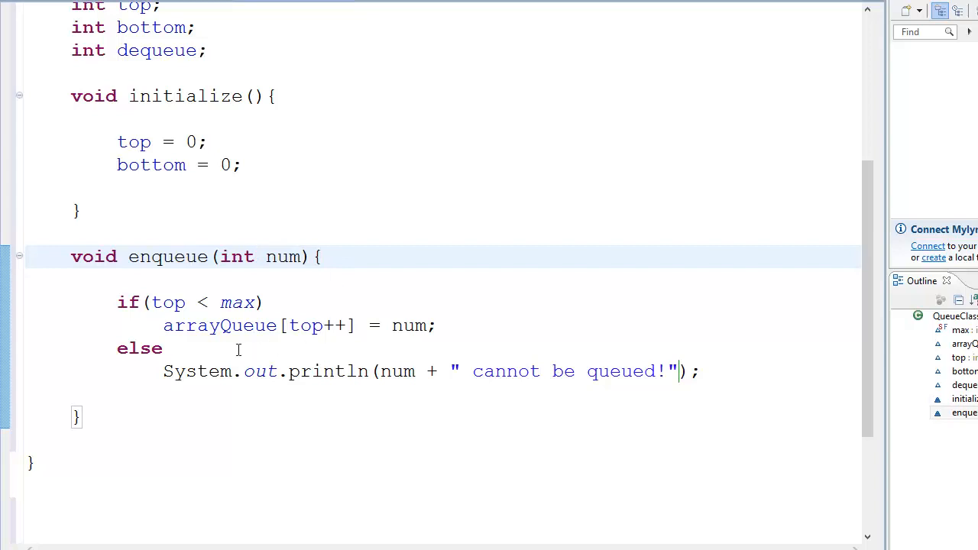
pyautogui.doubleClick(409, 325)
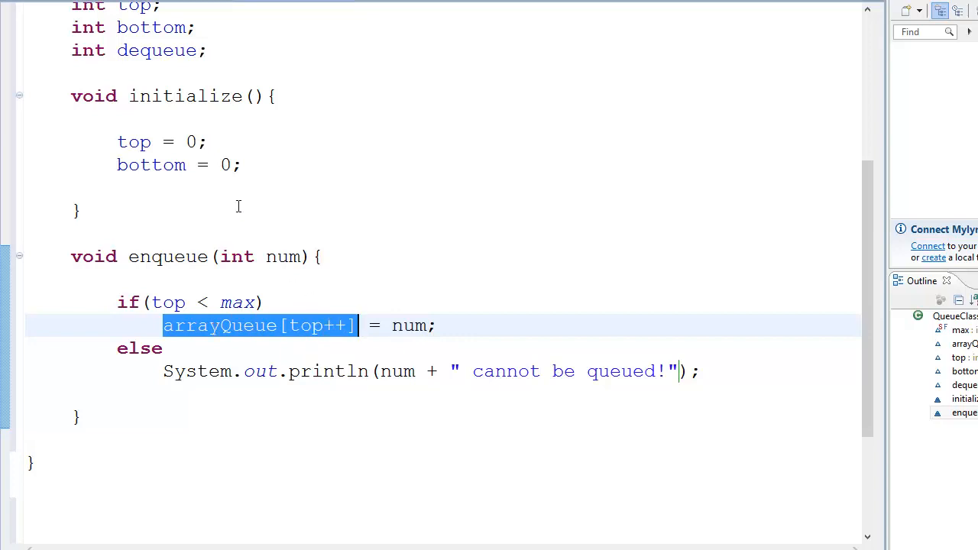
pyautogui.click(162, 348)
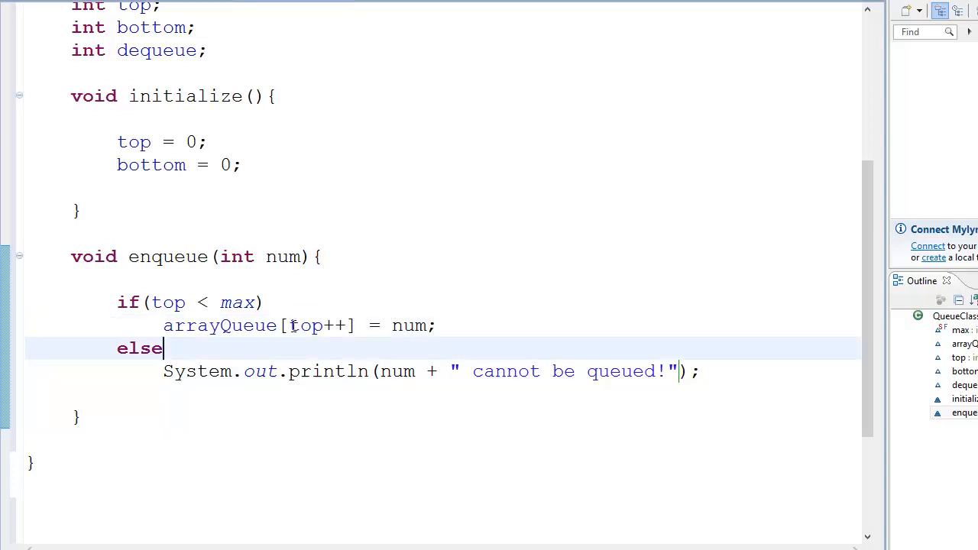
# Try moving the increment into a separate top++; then restore arrayQueue[top++]
pyautogui.click(334, 325)
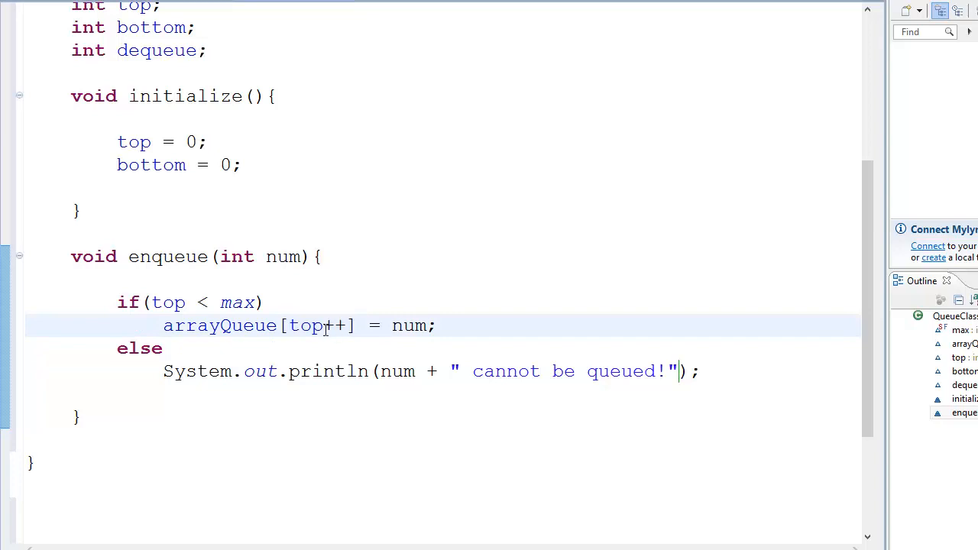
pyautogui.doubleClick(335, 325)
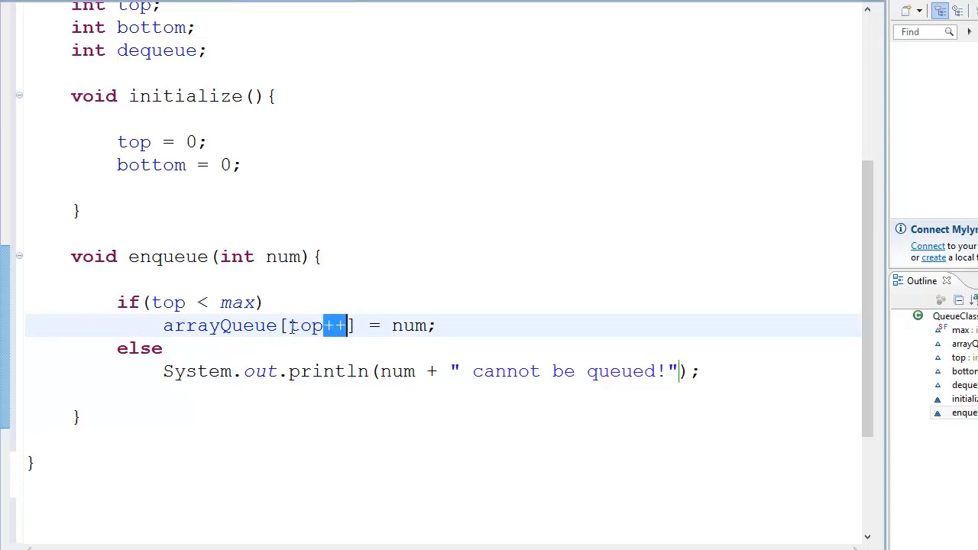
pyautogui.doubleClick(310, 325)
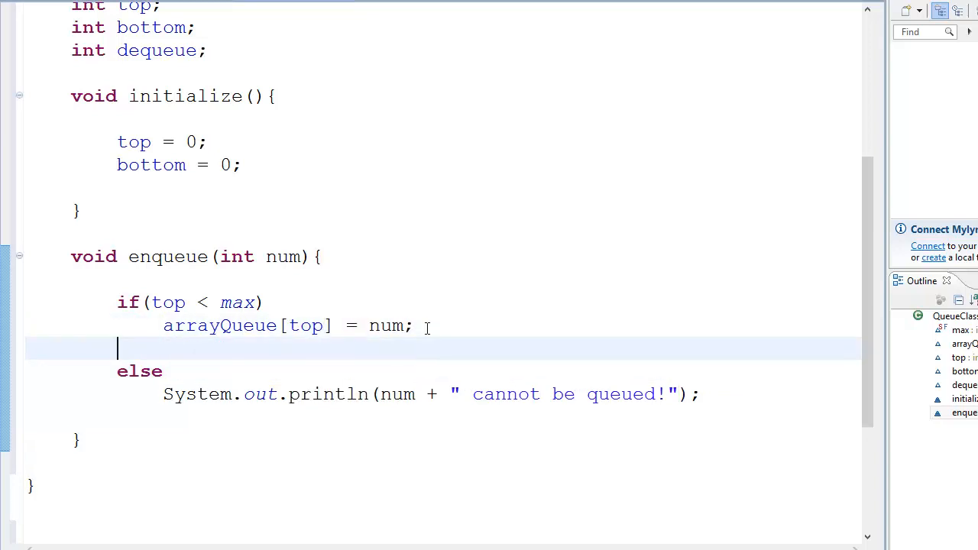
pyautogui.write('top++;')
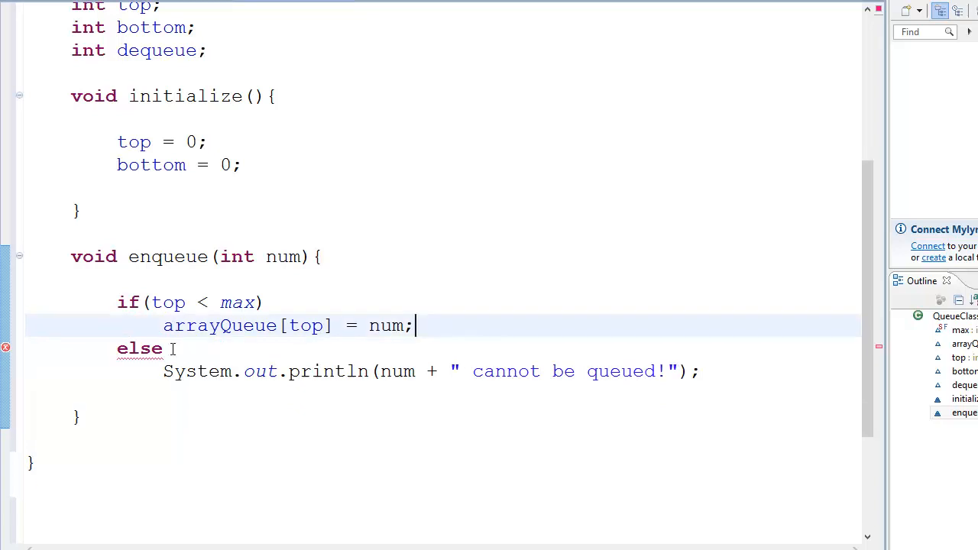
pyautogui.write('++')
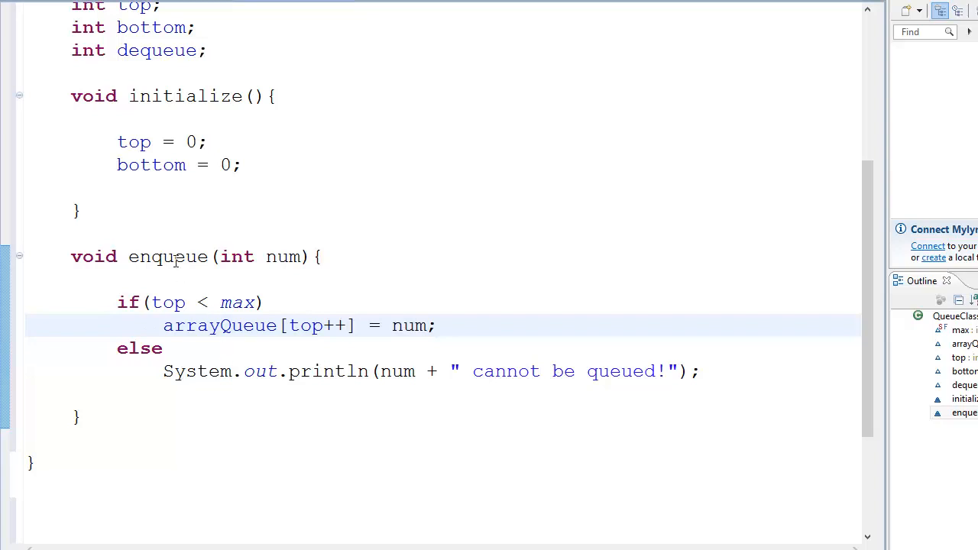
pyautogui.click(113, 425)
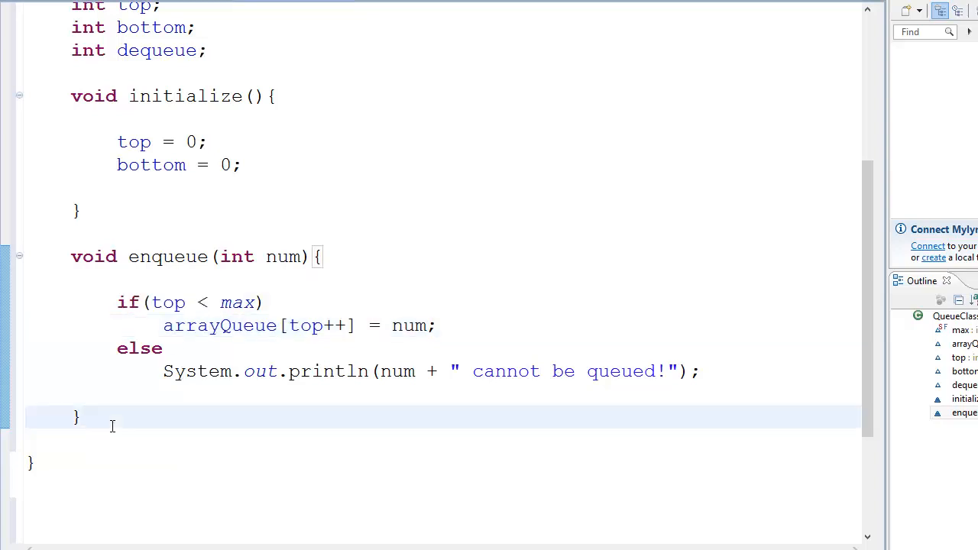
pyautogui.scroll(3)
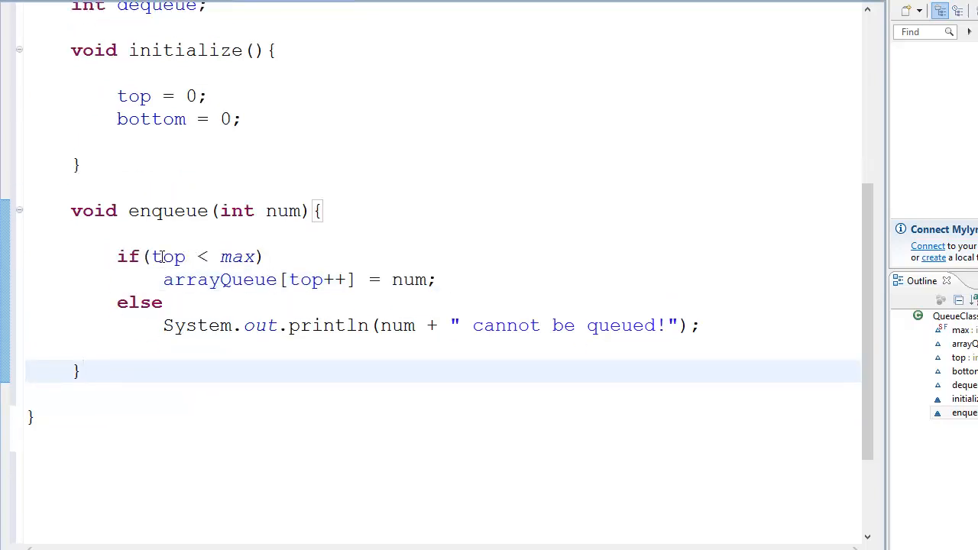
pyautogui.scroll(3)
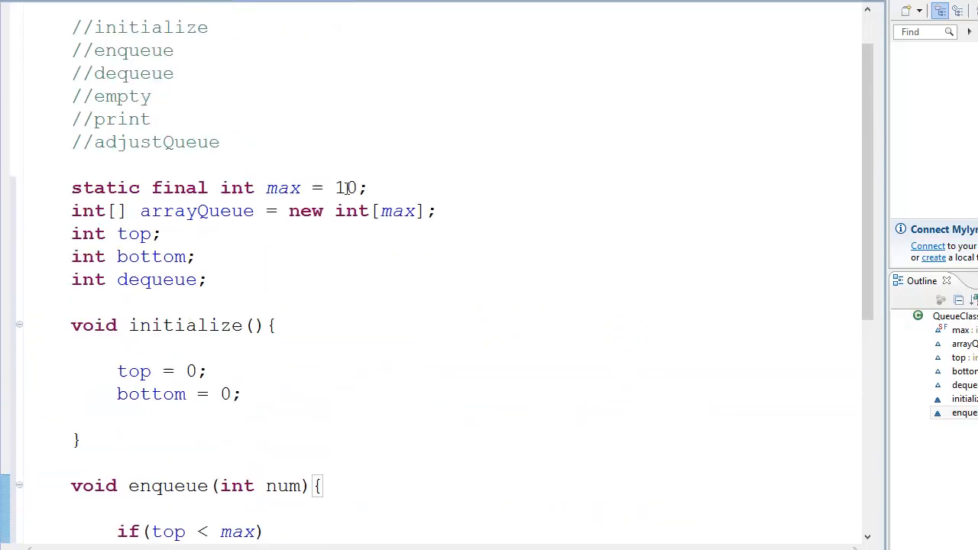
pyautogui.scroll(-3)
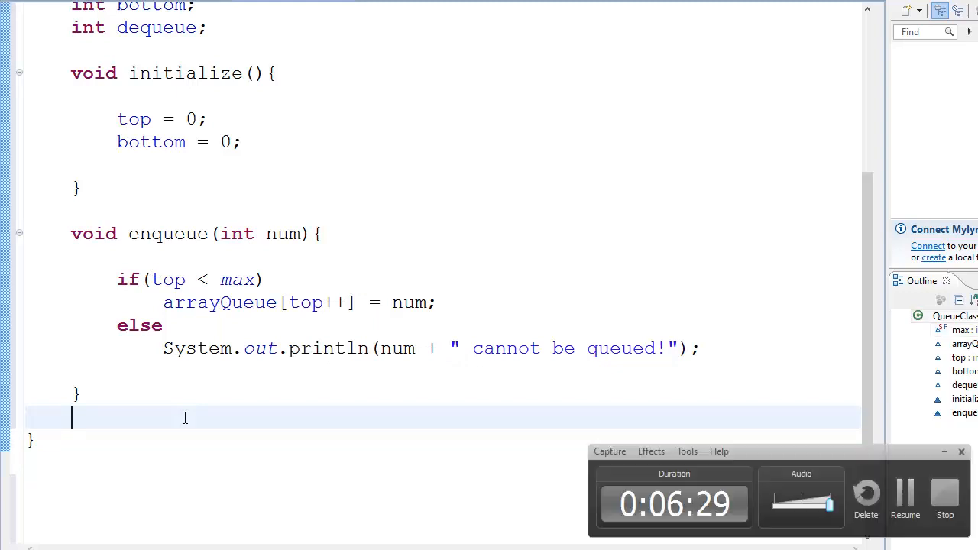
pyautogui.scroll(3)
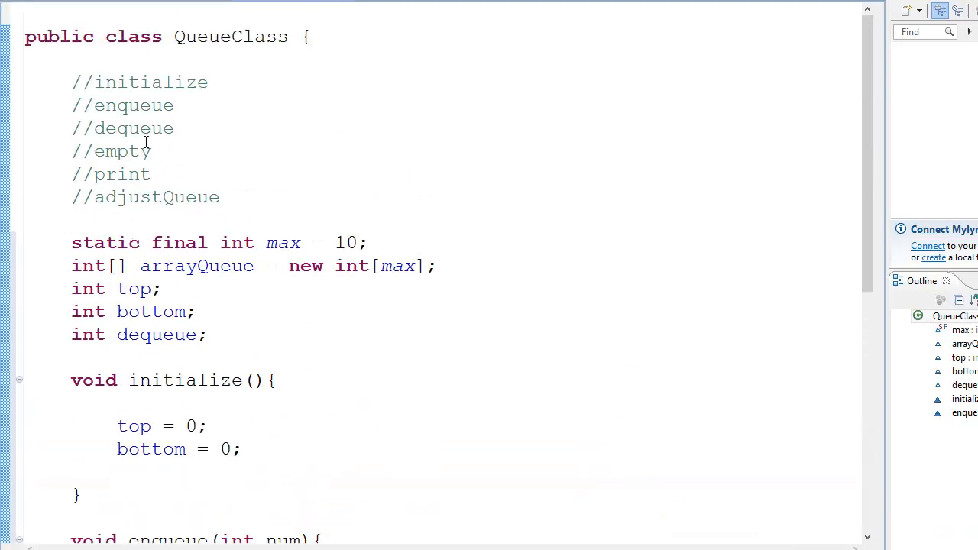
pyautogui.scroll(-3)
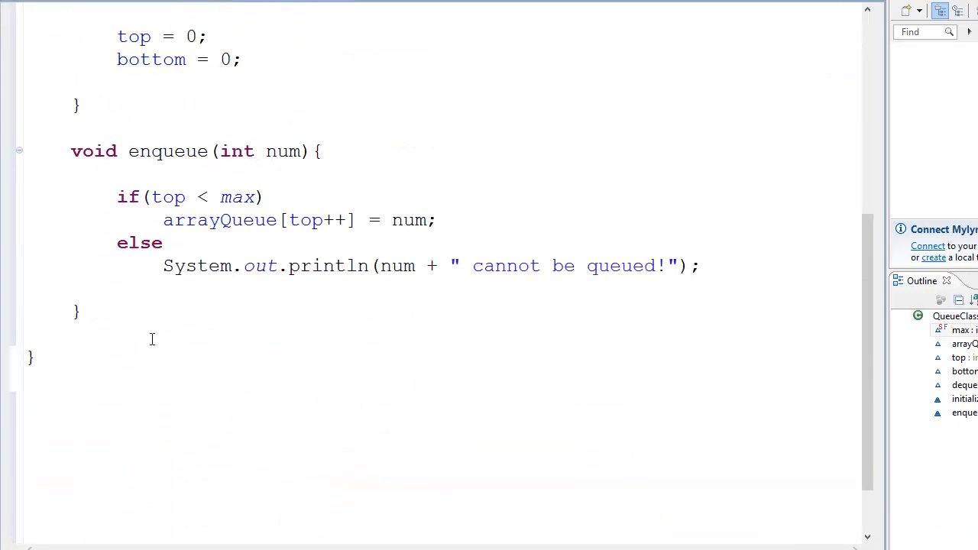
# Start a void dequeue() method below enqueue and select its name
pyautogui.write('void')
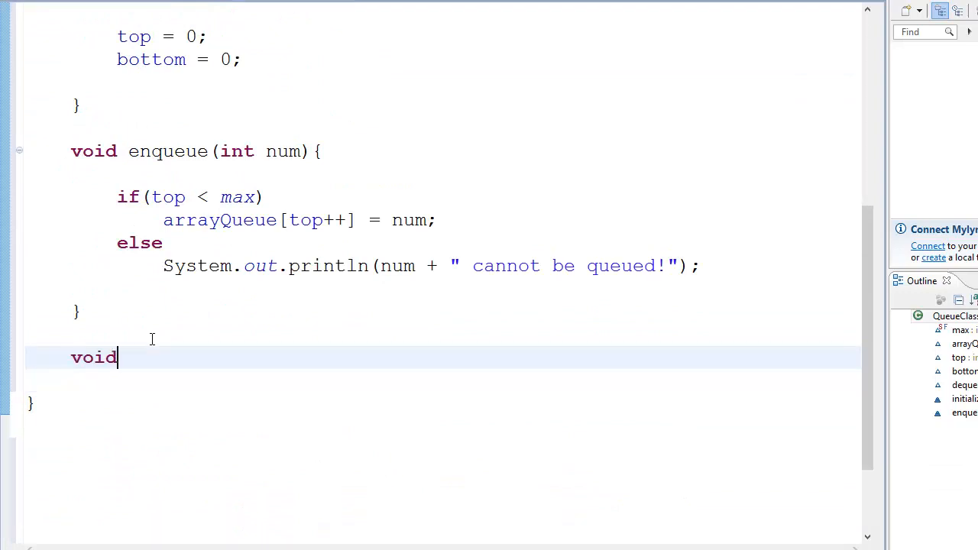
pyautogui.write('dequeue(){')
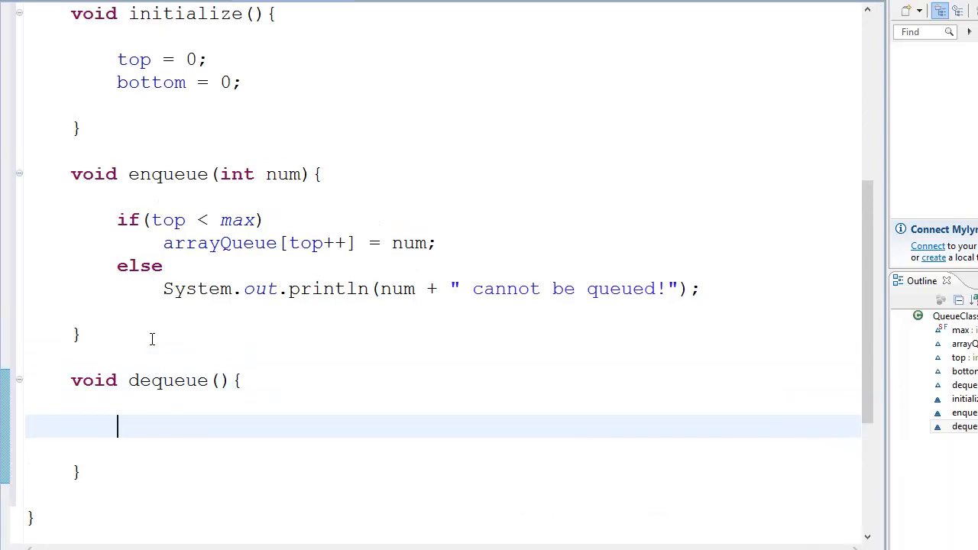
pyautogui.scroll(-3)
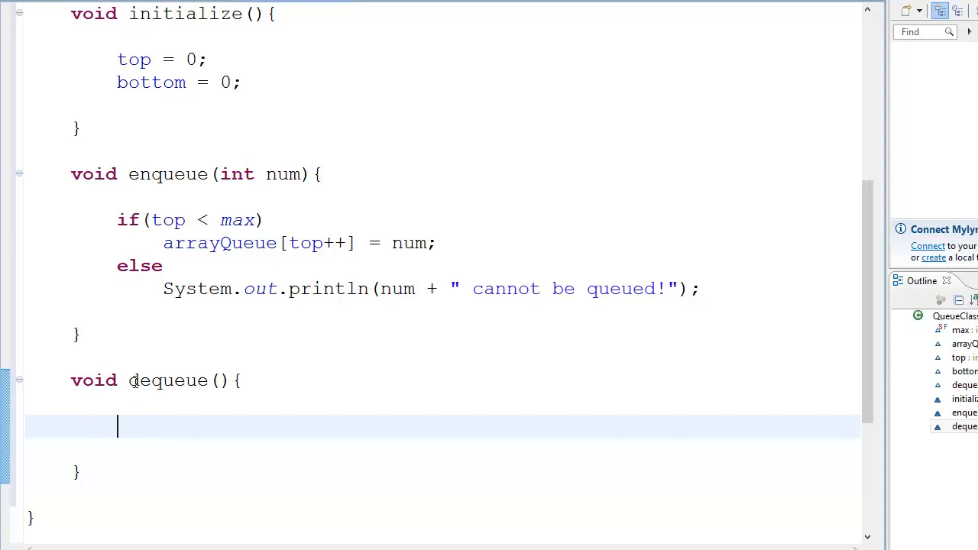
pyautogui.doubleClick(166, 381)
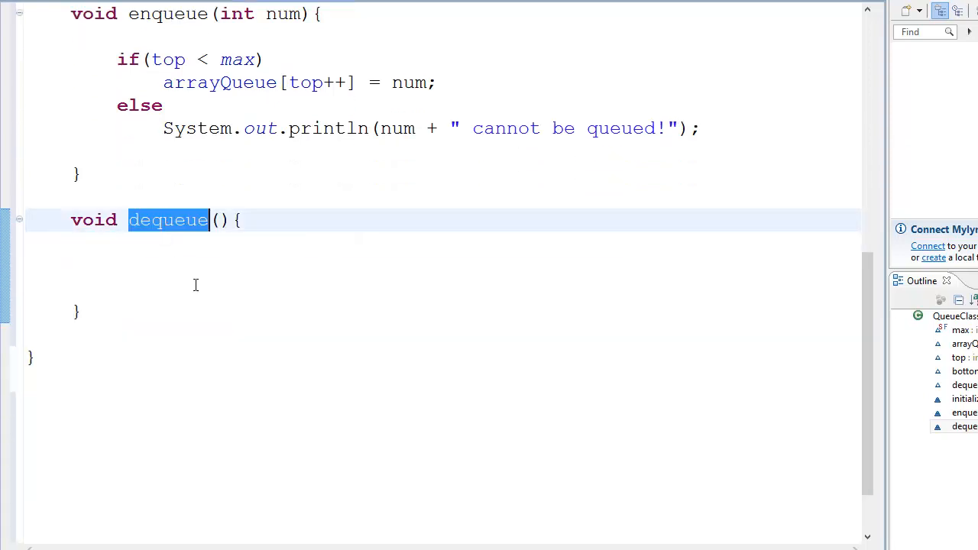
pyautogui.scroll(3)
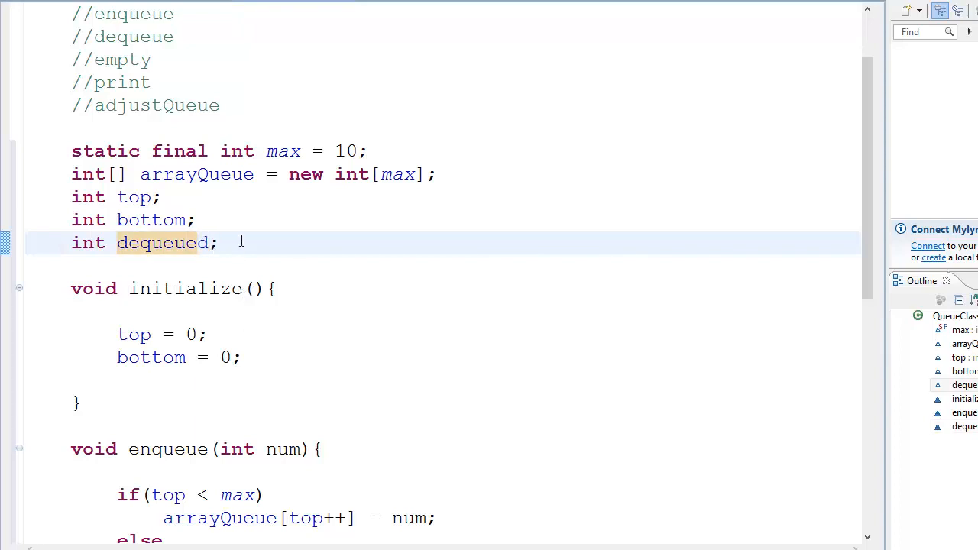
# Rename the field to int dequeued; write dequeued = arrayQueue[bottom]; and top--;
pyautogui.scroll(-3)
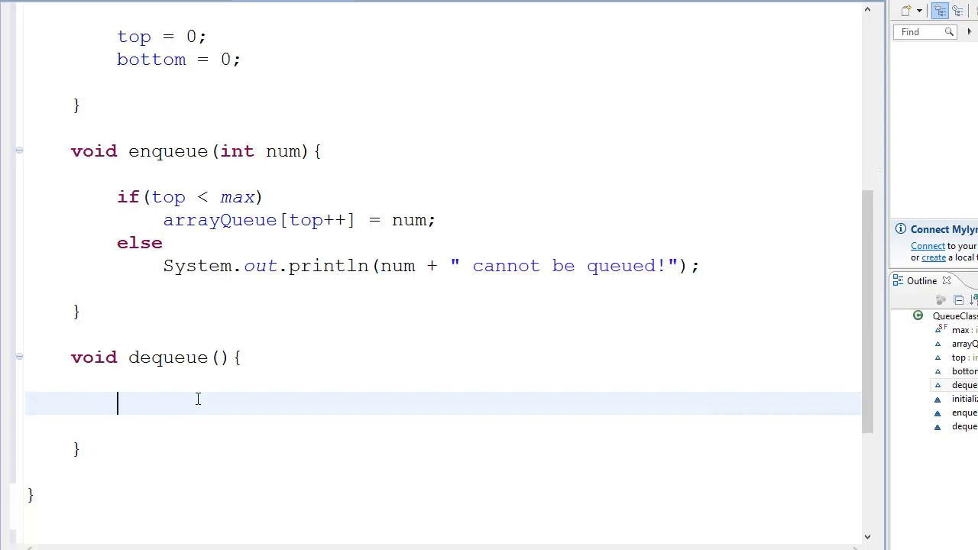
pyautogui.write('int')
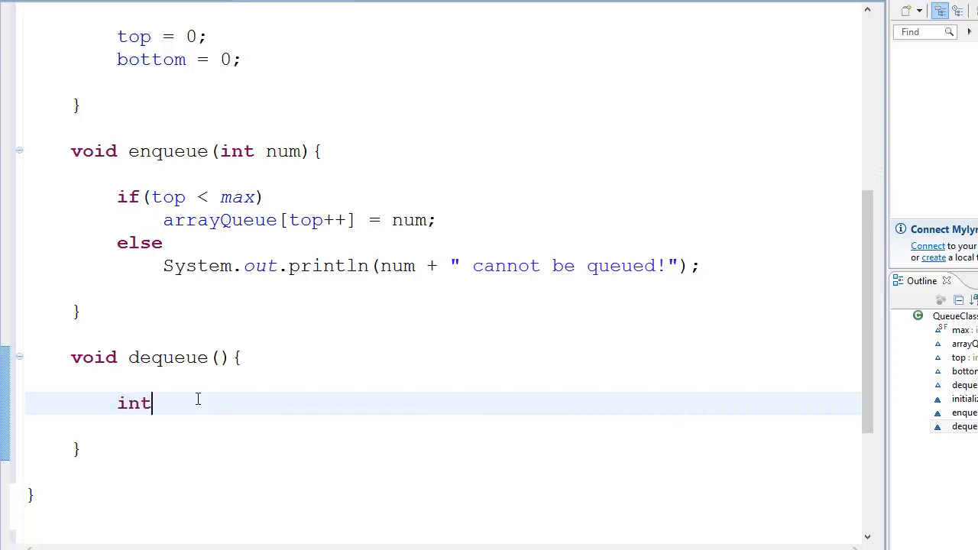
pyautogui.write('dequeued =')
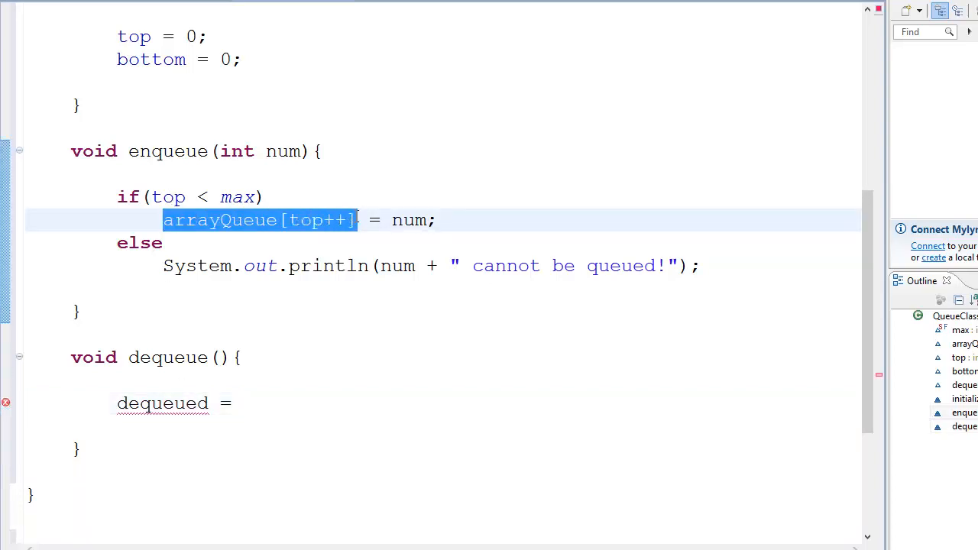
pyautogui.write('arrayQueue[top++]')
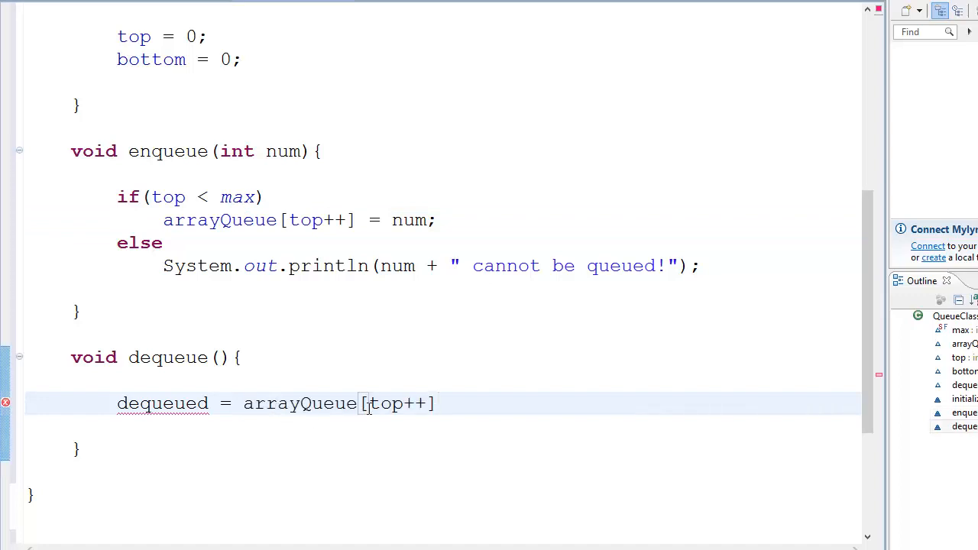
pyautogui.write('bo')
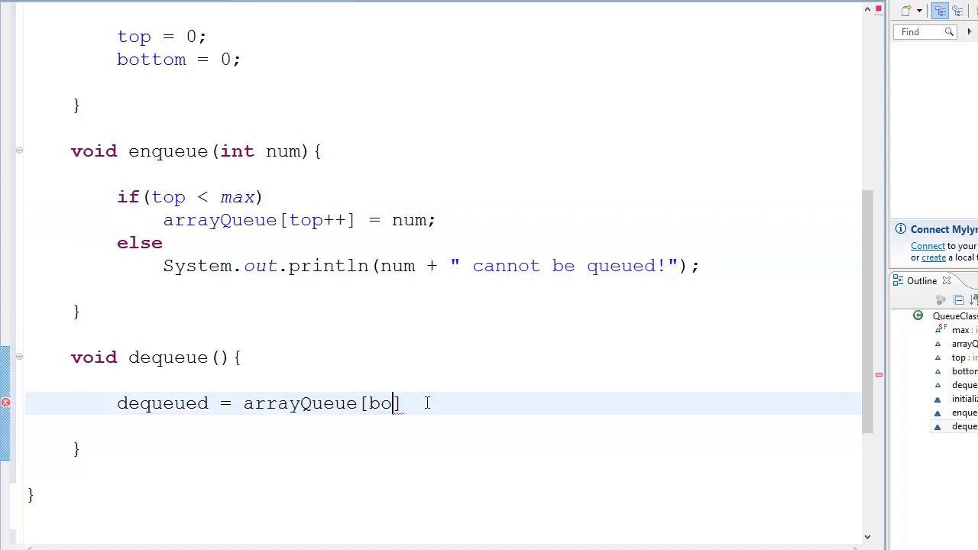
pyautogui.write('ttom];')
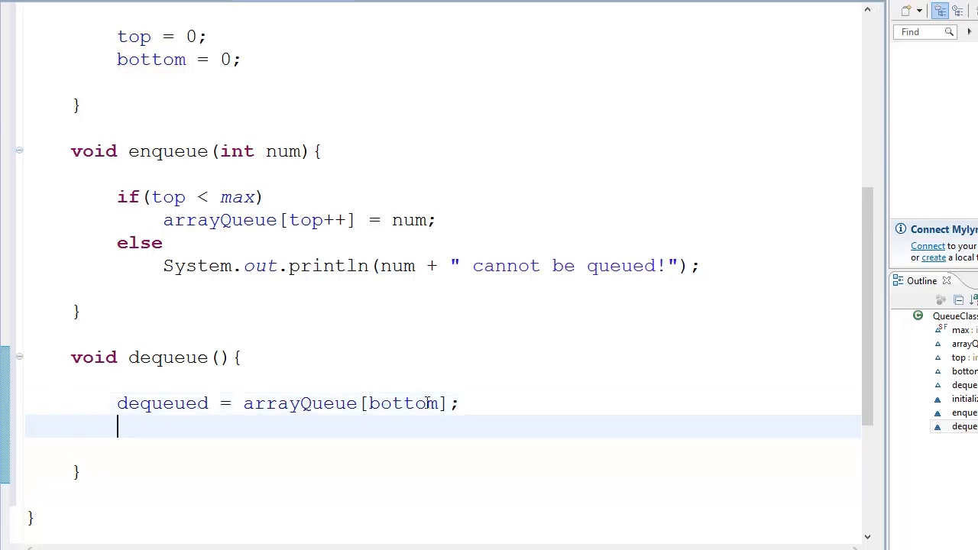
pyautogui.write('top--;')
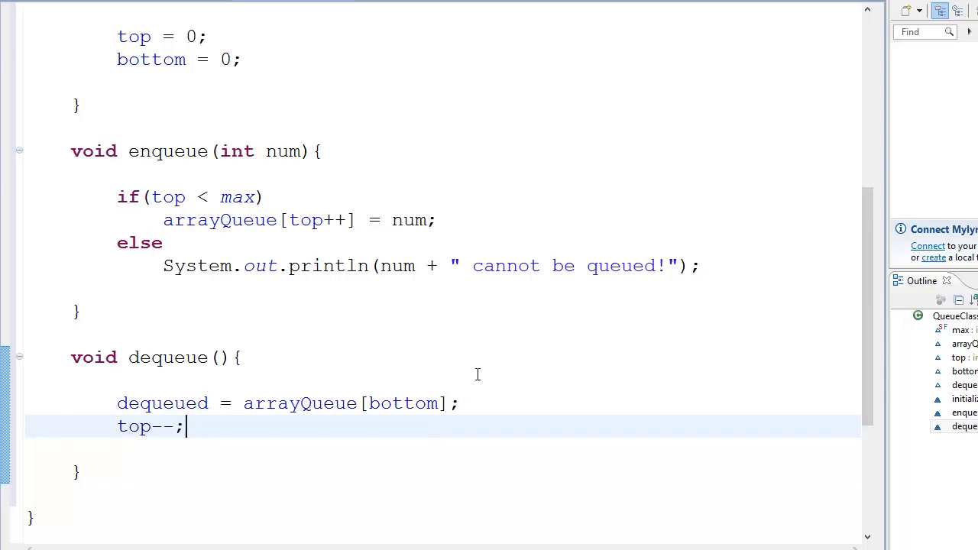
pyautogui.moveTo(507, 377)
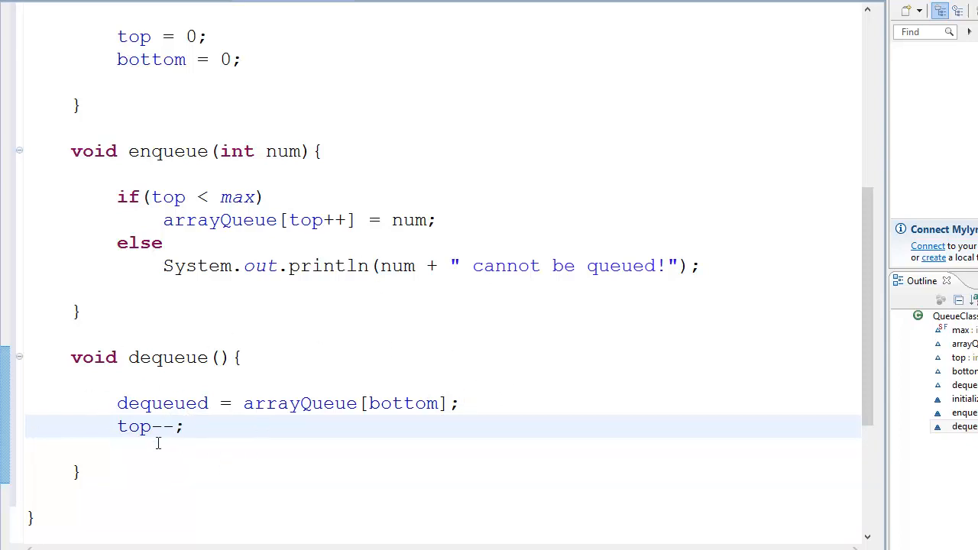
pyautogui.moveTo(256, 434)
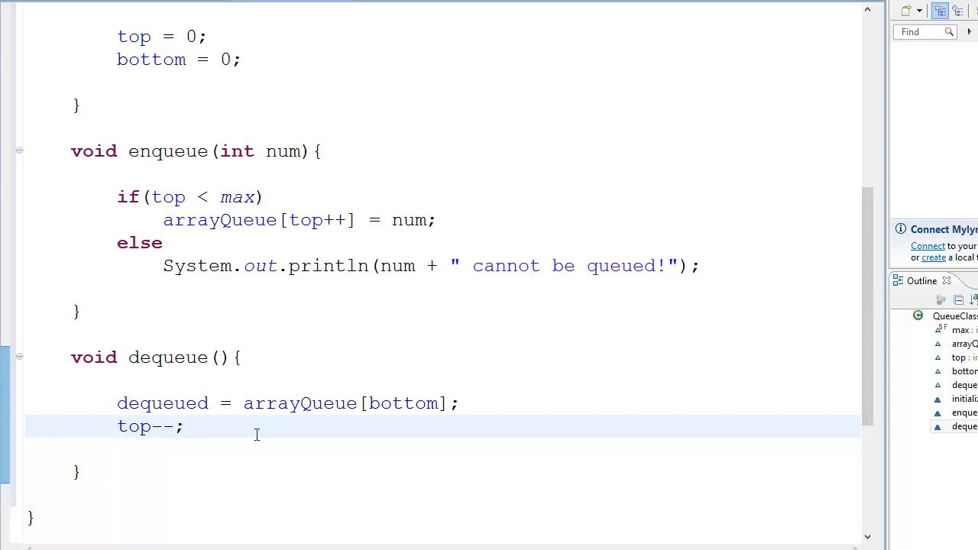
pyautogui.scroll(3)
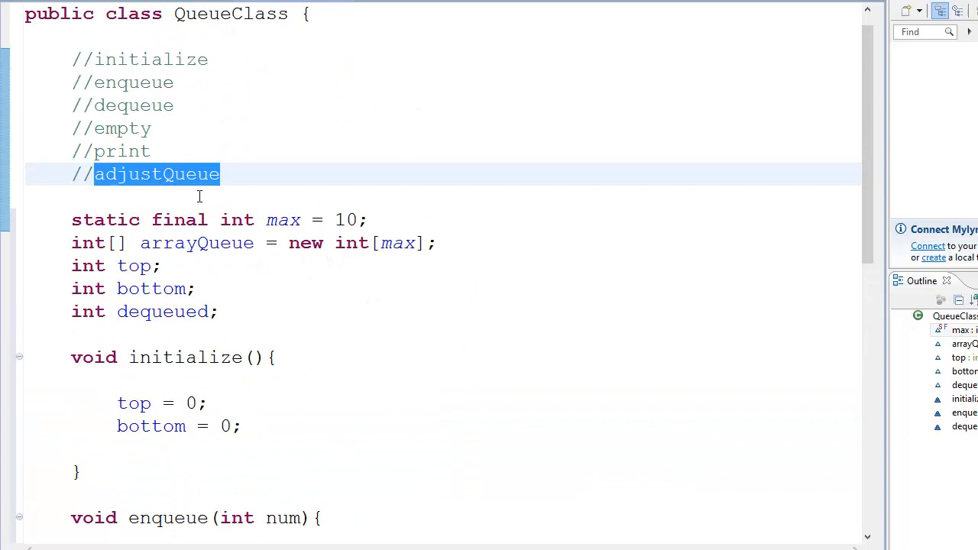
# Add an adjustQueue(); call in dequeue and change its return type to int
pyautogui.scroll(-3)
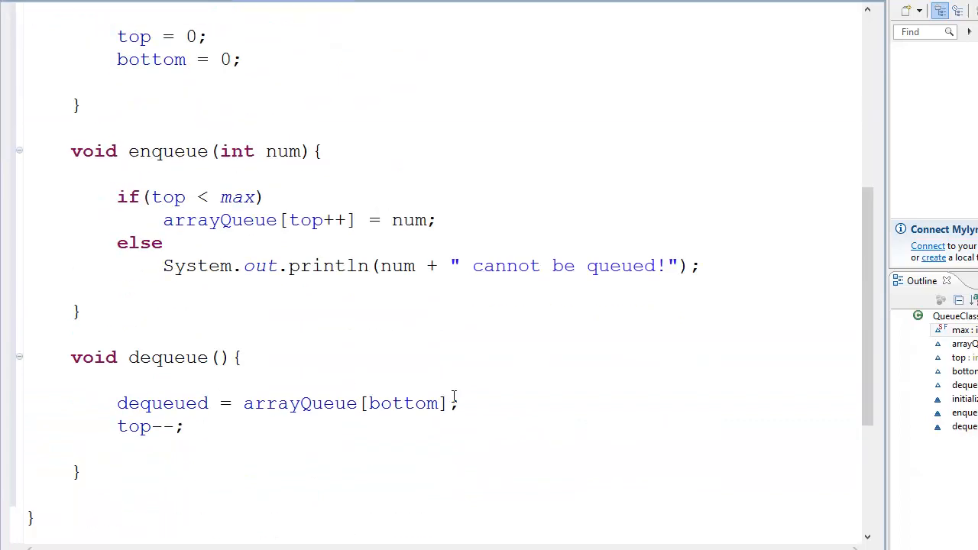
pyautogui.write('adjustQueue()')
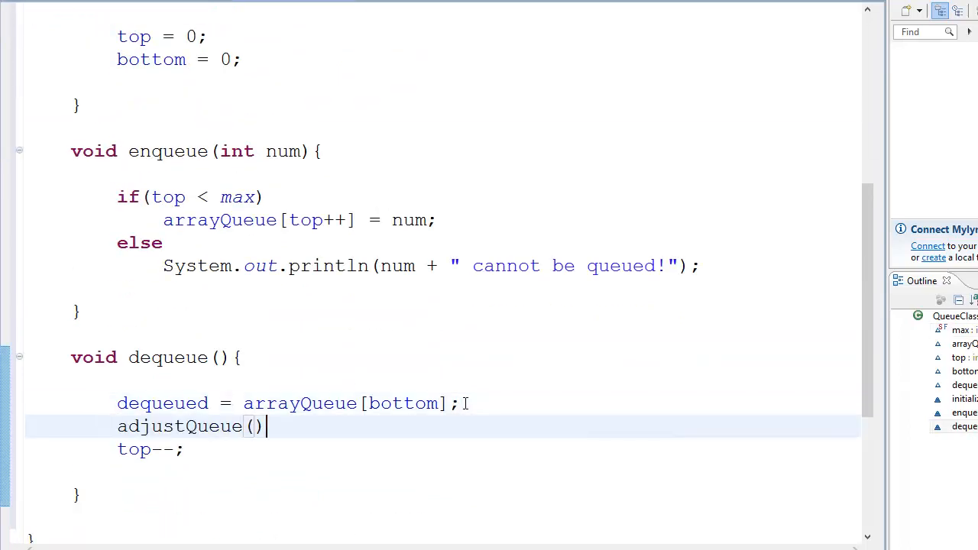
pyautogui.write(';')
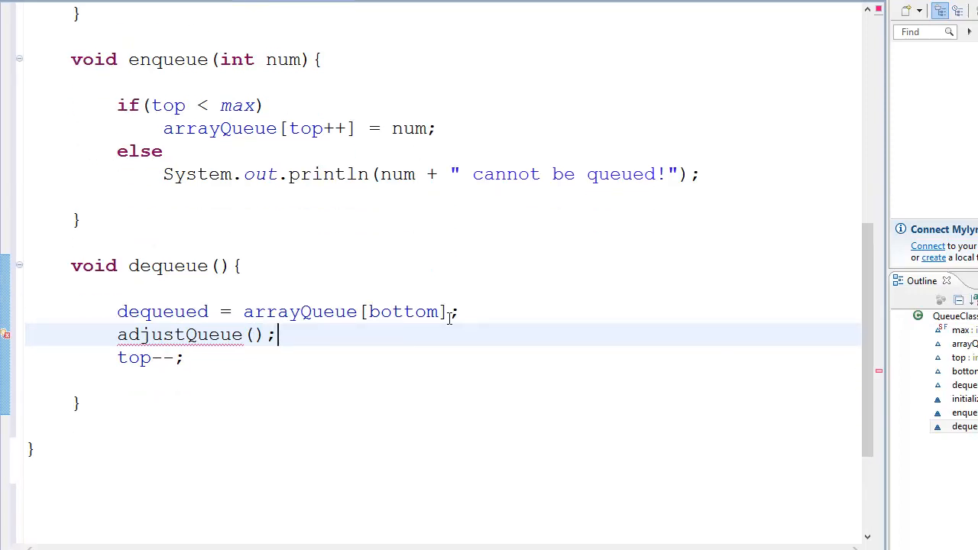
pyautogui.moveTo(417, 319)
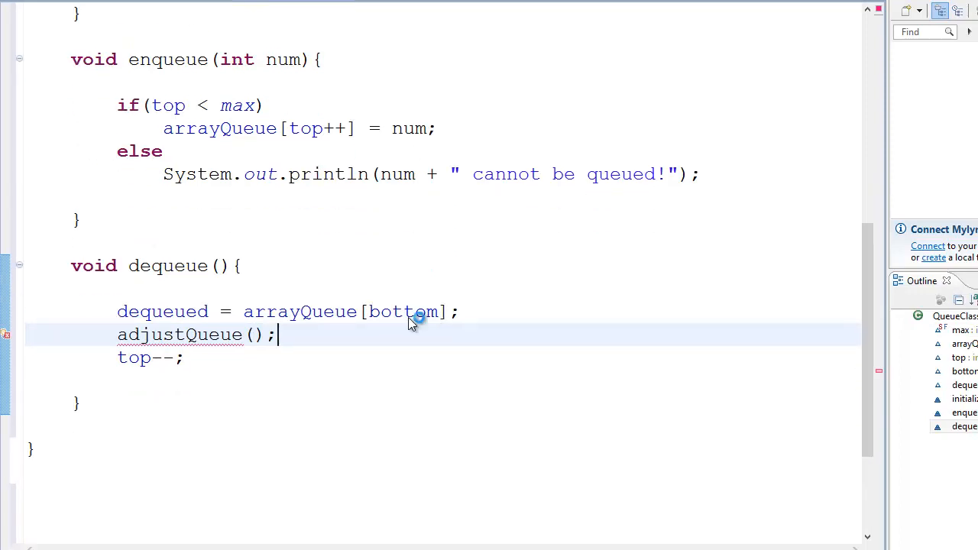
pyautogui.doubleClick(402, 312)
pyautogui.write('nt')
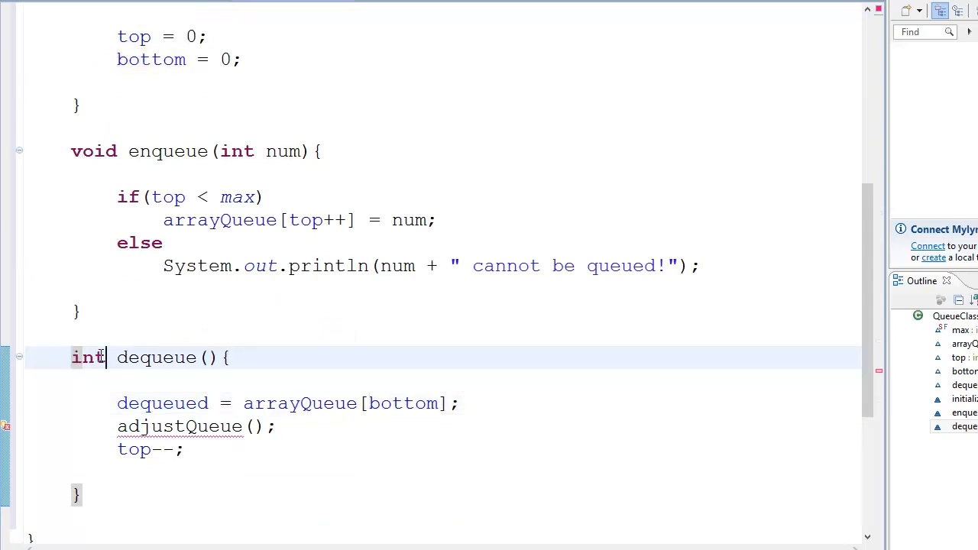
pyautogui.doubleClick(162, 403)
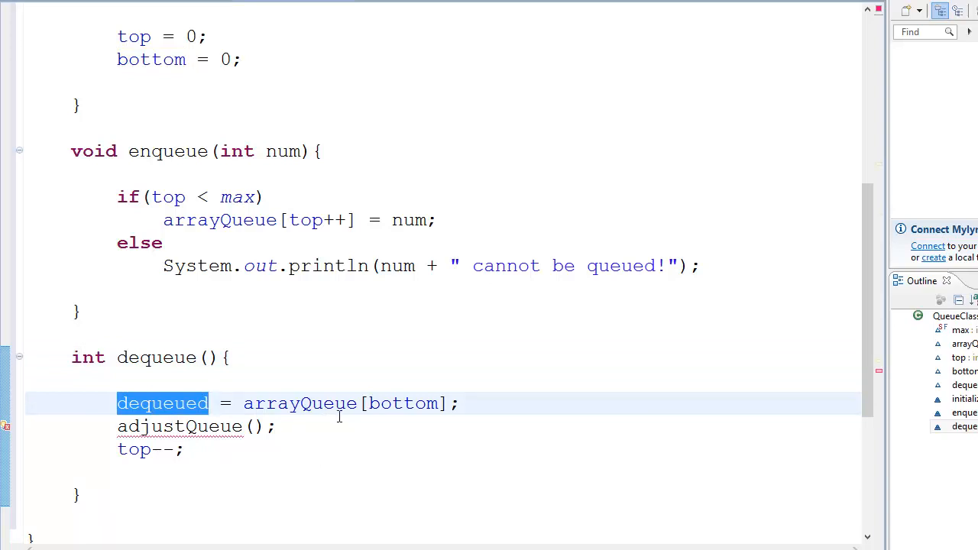
pyautogui.moveTo(325, 368)
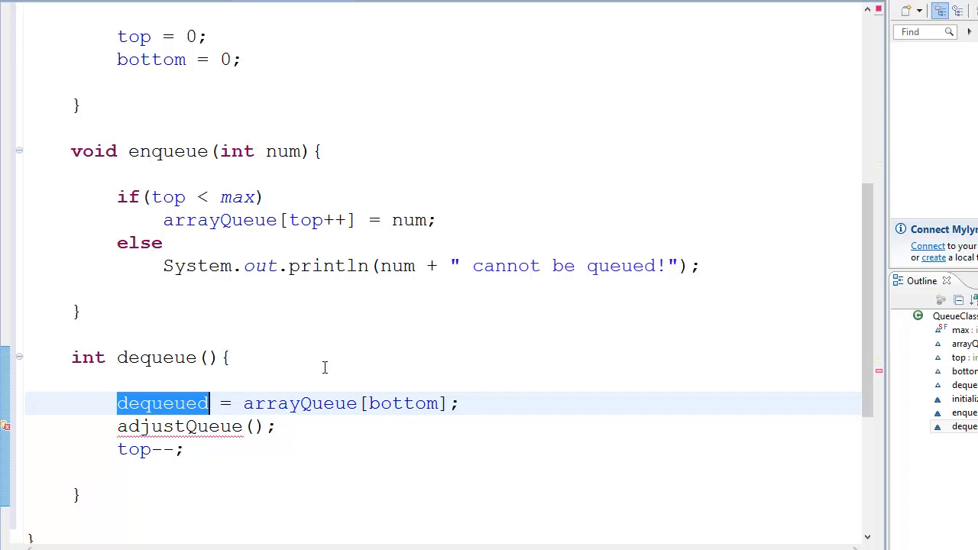
pyautogui.scroll(-3)
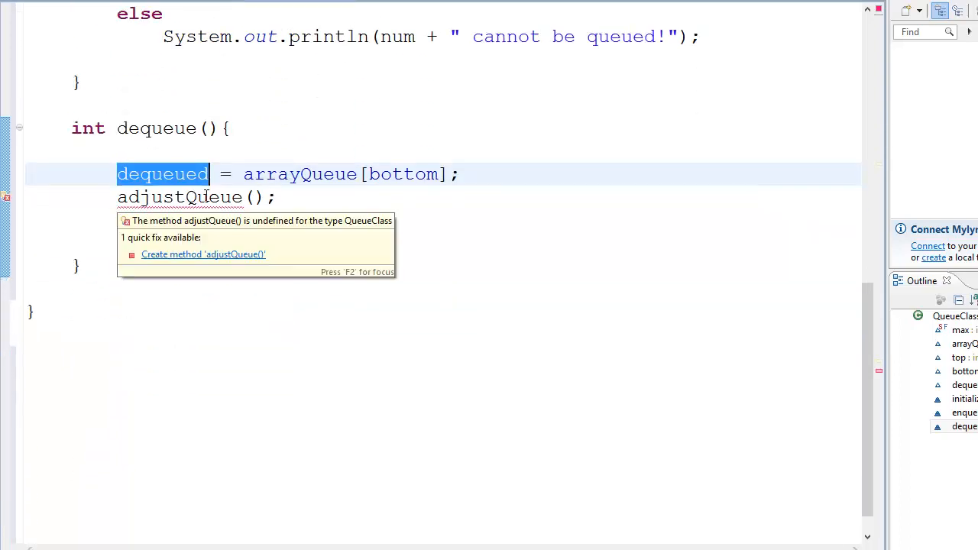
# Quick-fix create adjustQueue(), delete the TODO, and add for(int i = 0; i < max-1; i++)
pyautogui.click(203, 253)
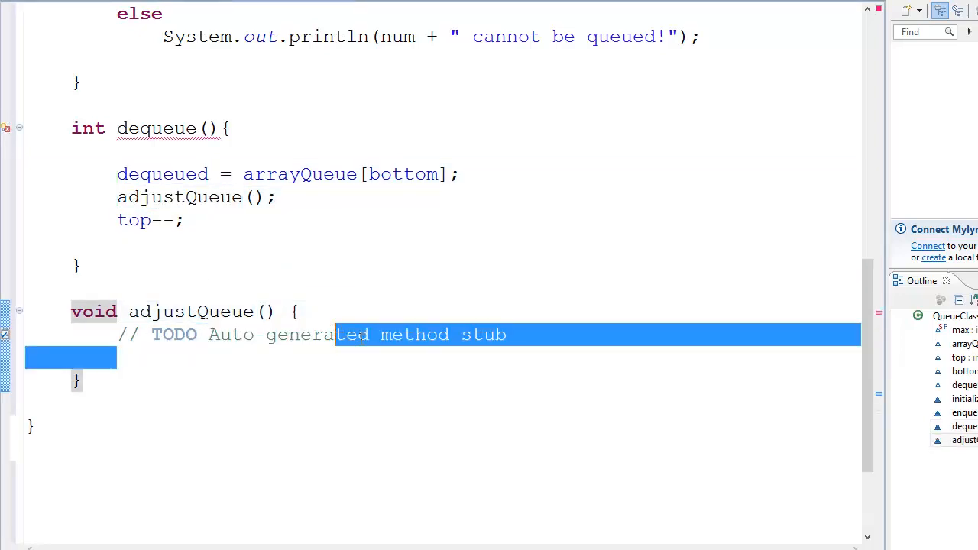
pyautogui.press('Delete')
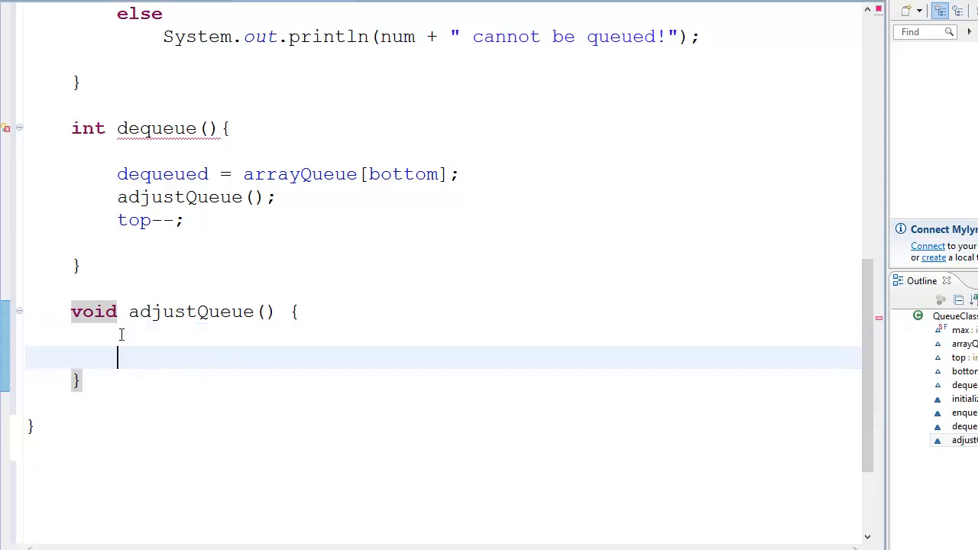
pyautogui.write('for(int i )')
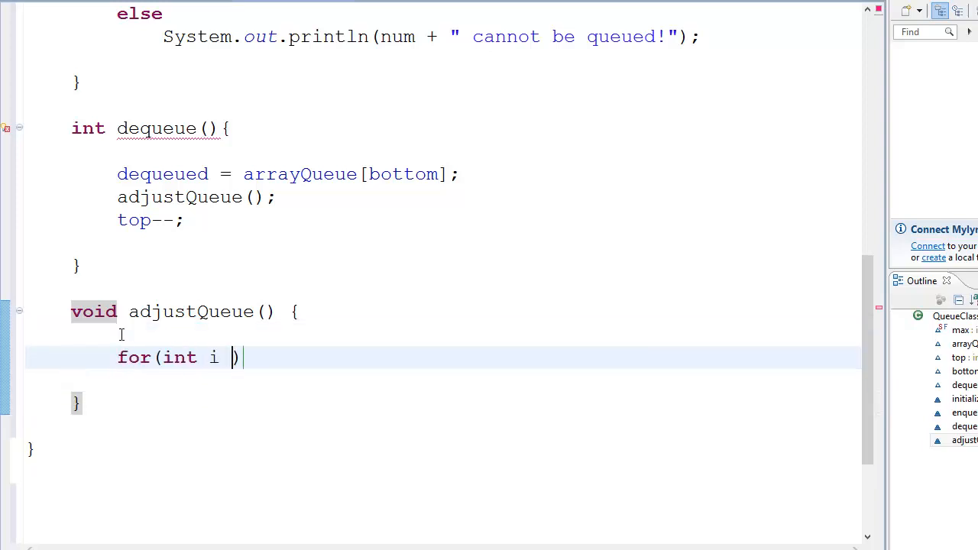
pyautogui.write('= 0;;')
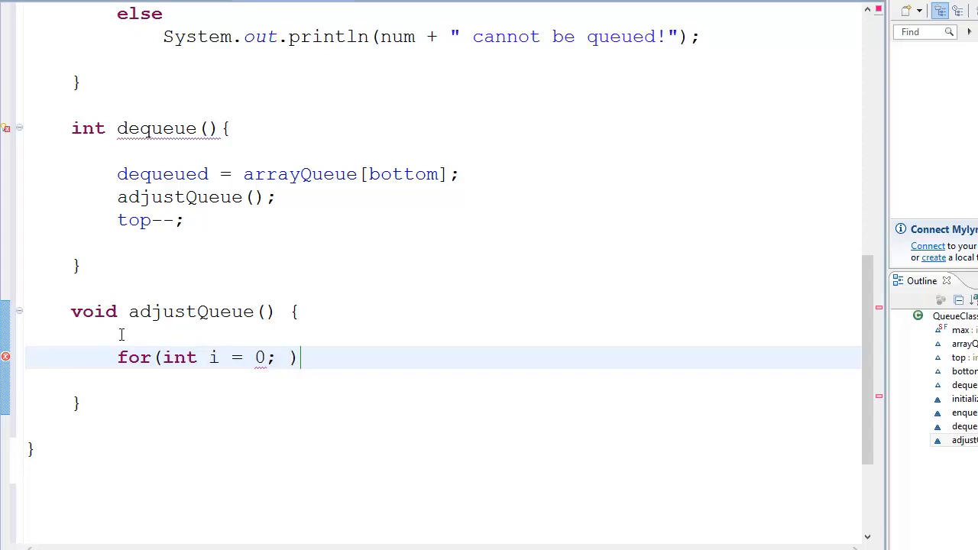
pyautogui.write('i <')
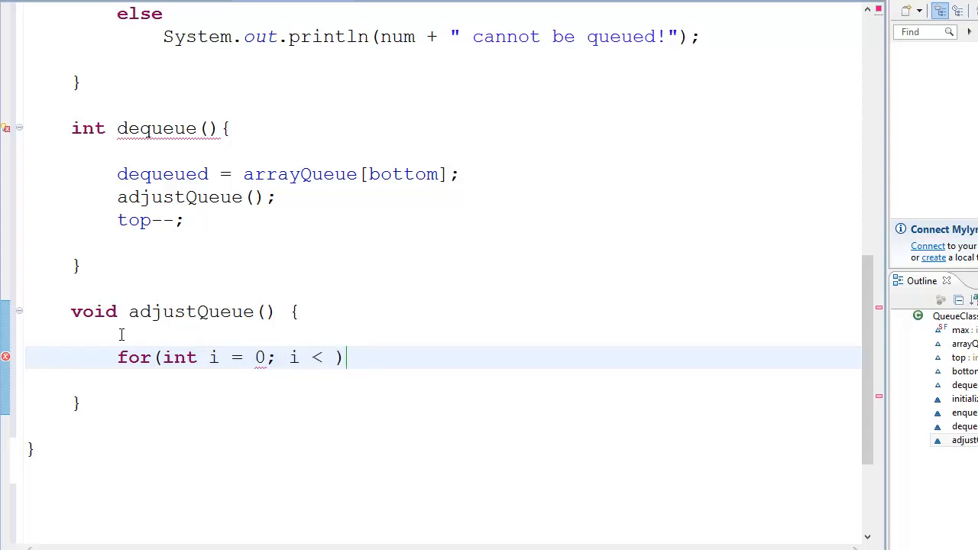
pyautogui.write('ma')
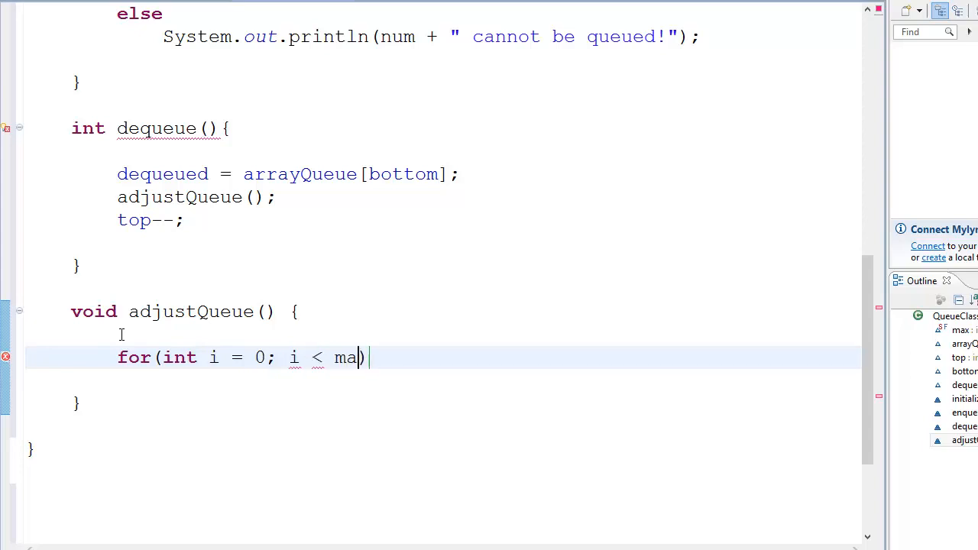
pyautogui.write('x-1 ;')
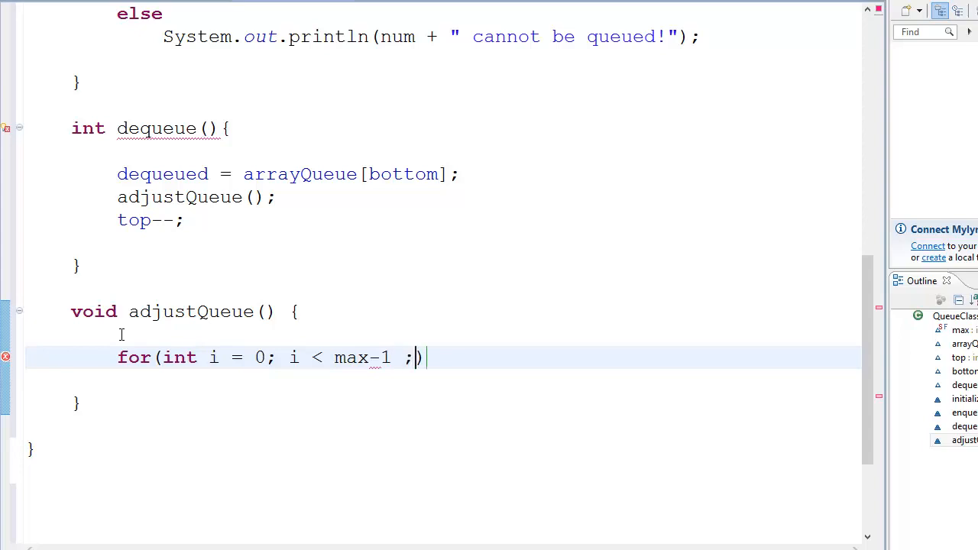
pyautogui.write('i++)')
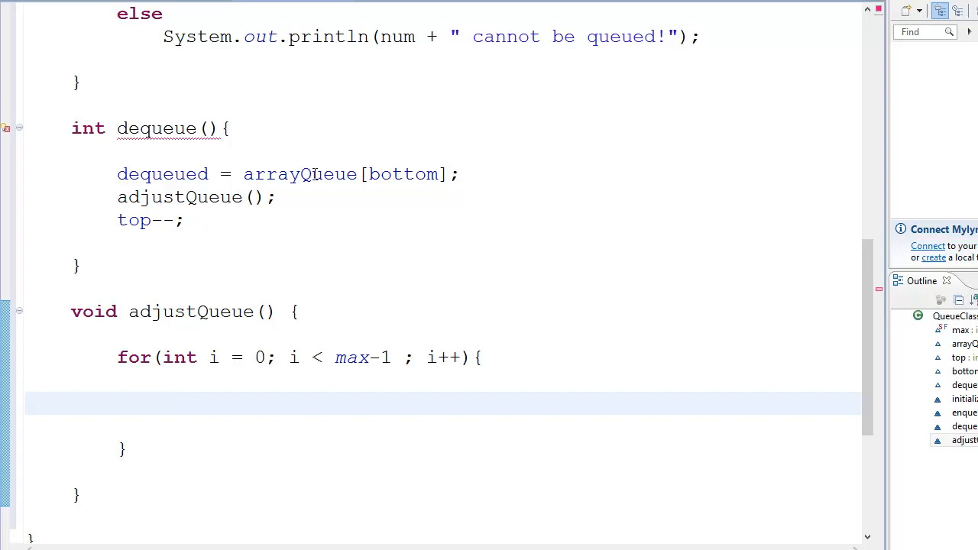
# Write arrayQueue[i] = arrayQueue[i+1]; inside the for loop
pyautogui.write('arrayQueue')
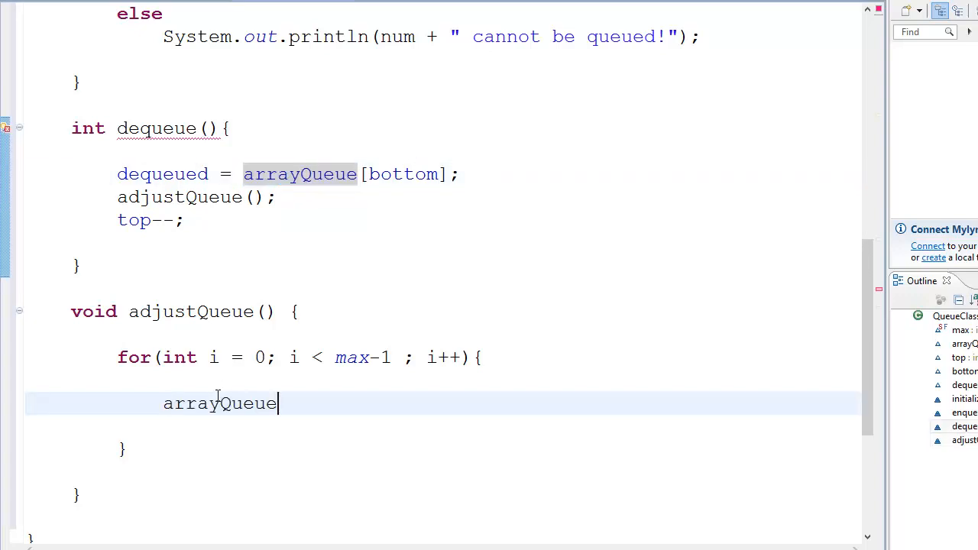
pyautogui.write('[i]')
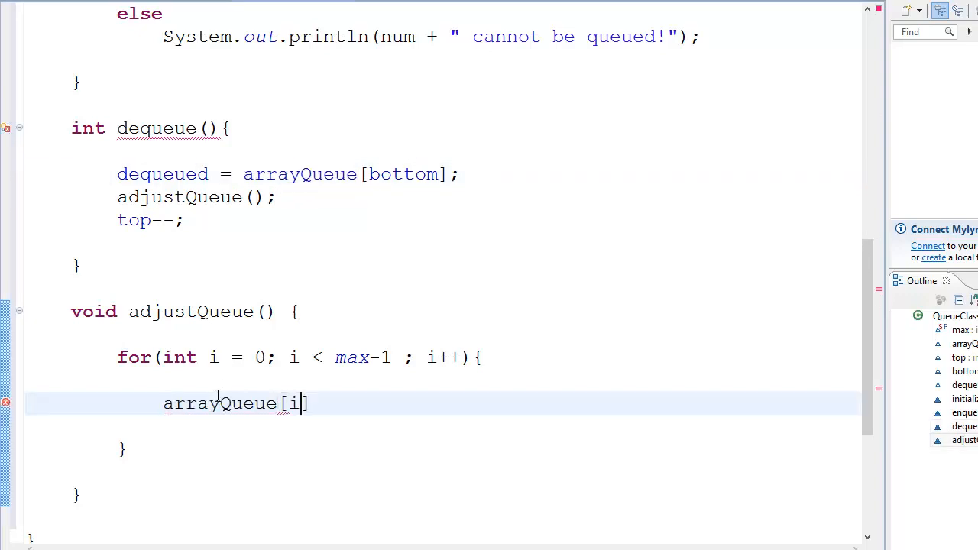
pyautogui.write('= arrayQueue')
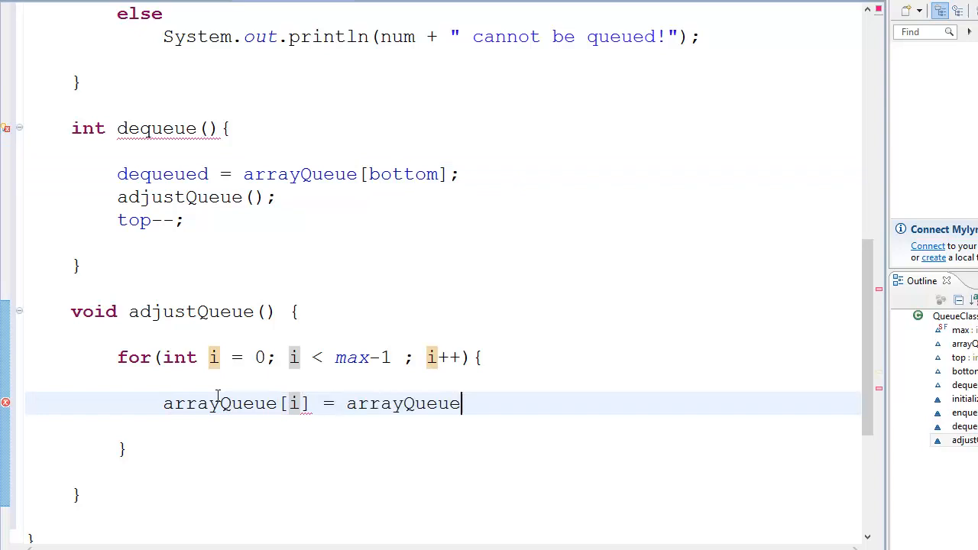
pyautogui.write('[i]')
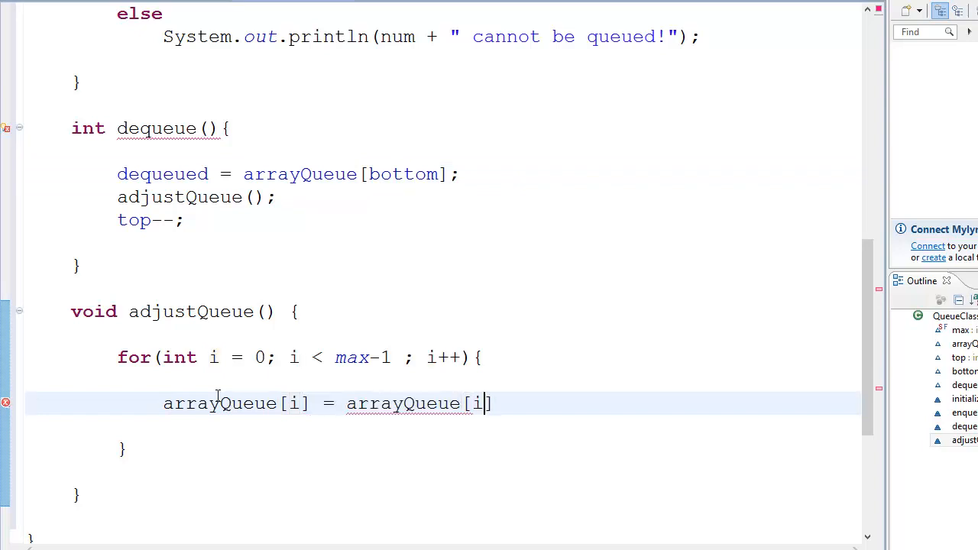
pyautogui.write('+1];')
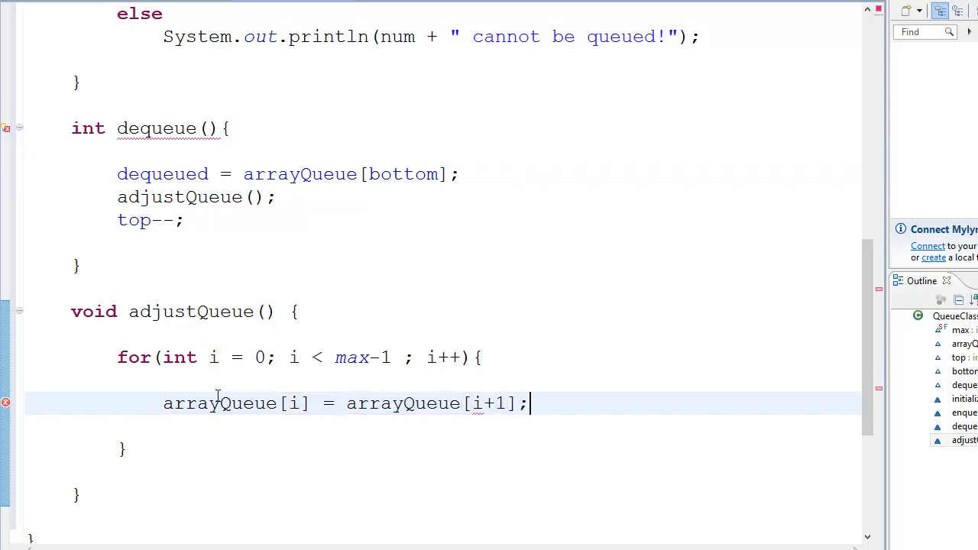
# Highlight max, i and i+1 to explain, keeping the loop bound at max-1
pyautogui.doubleClick(293, 357)
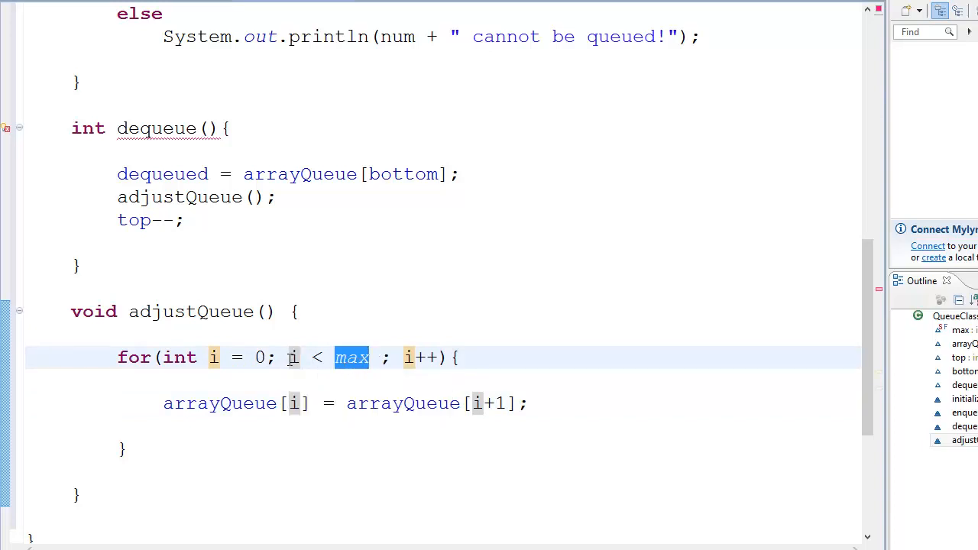
pyautogui.doubleClick(292, 357)
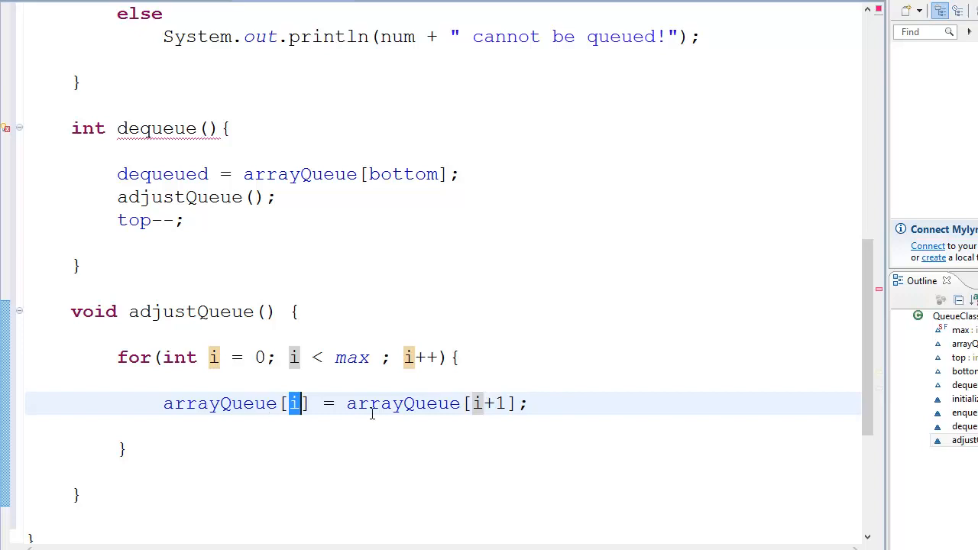
pyautogui.doubleClick(401, 404)
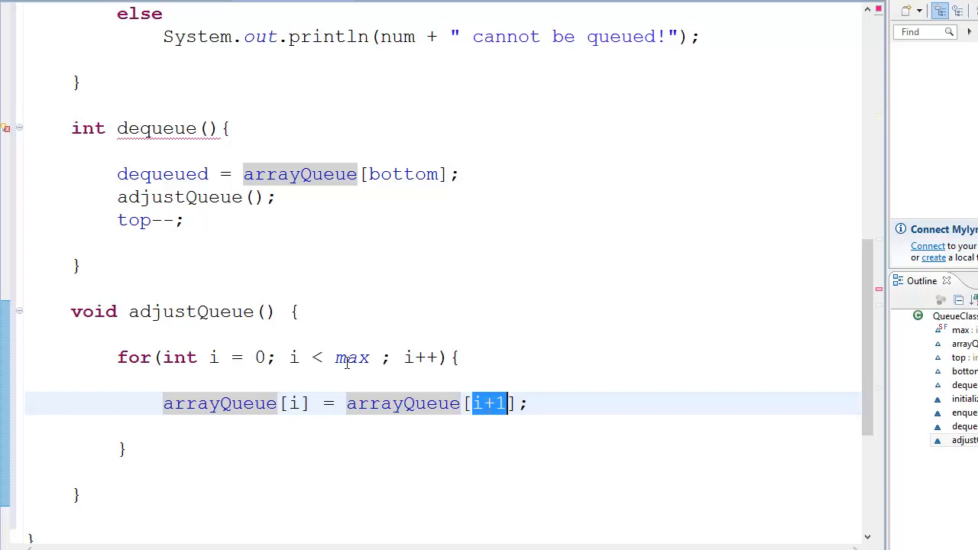
pyautogui.doubleClick(351, 357)
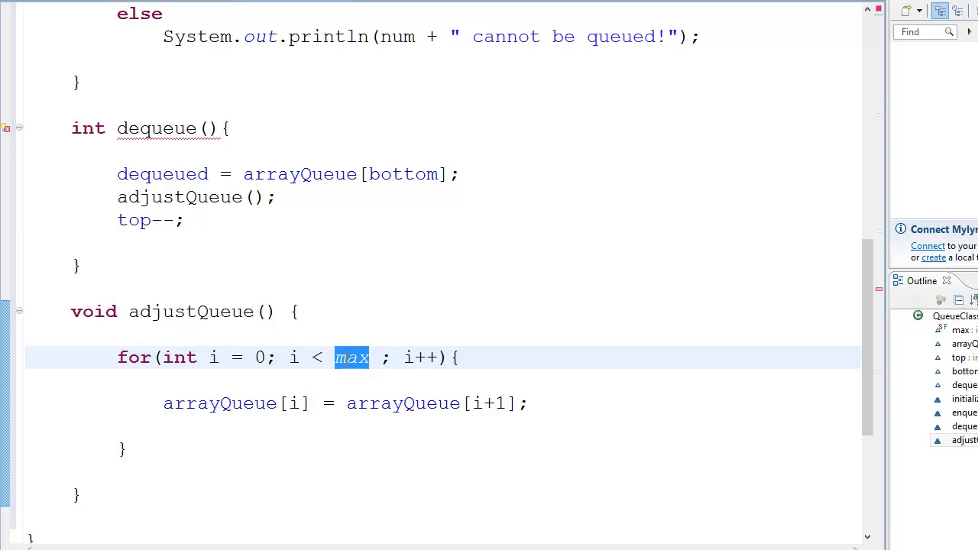
pyautogui.click(346, 404)
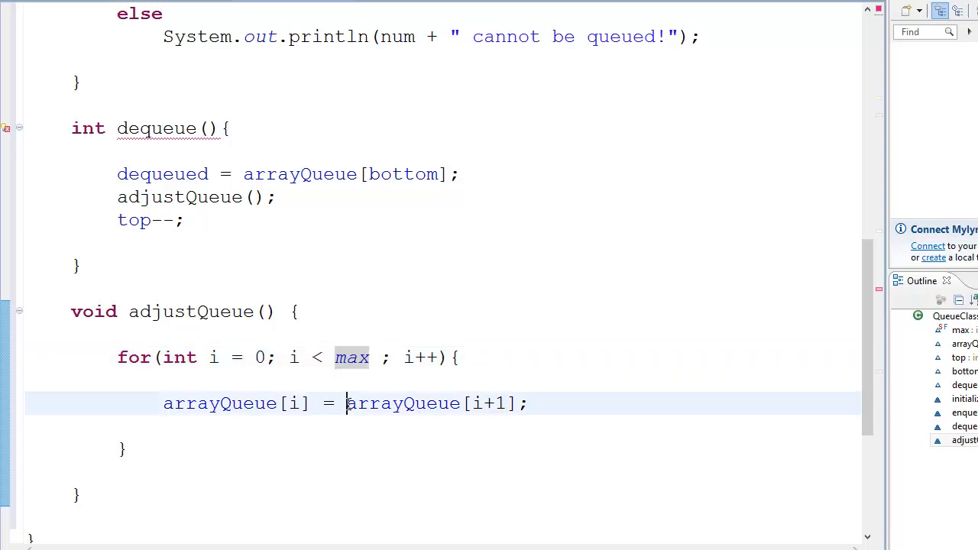
pyautogui.doubleClick(487, 404)
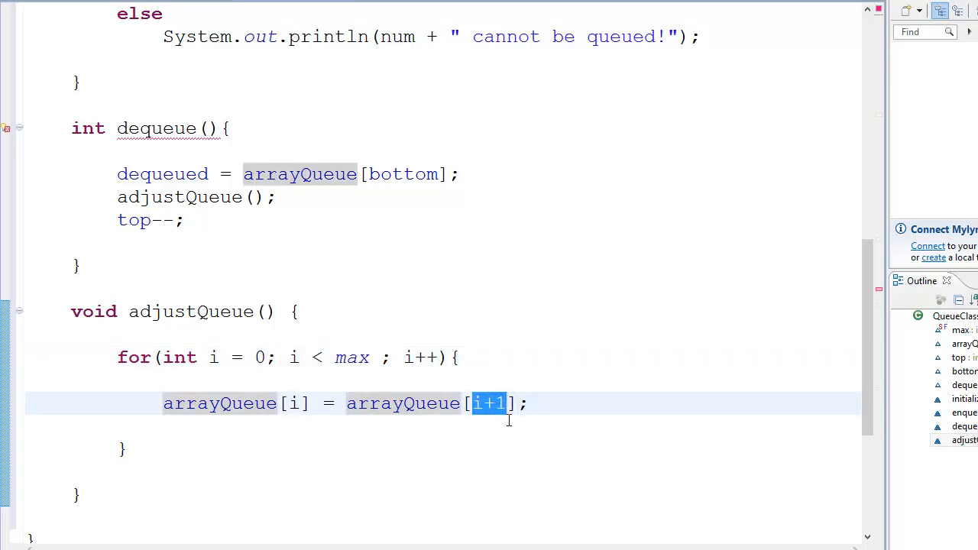
pyautogui.doubleClick(351, 357)
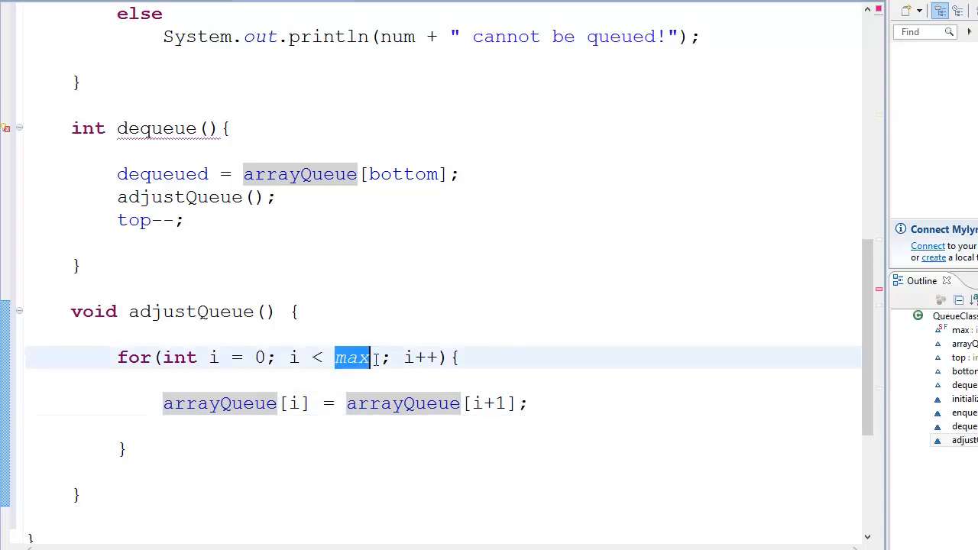
pyautogui.write('-1')
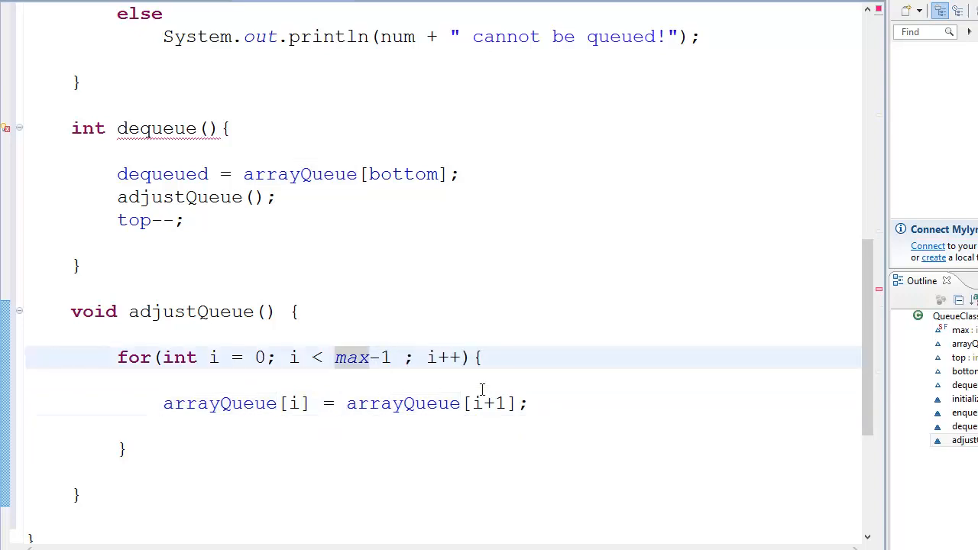
pyautogui.click(495, 403)
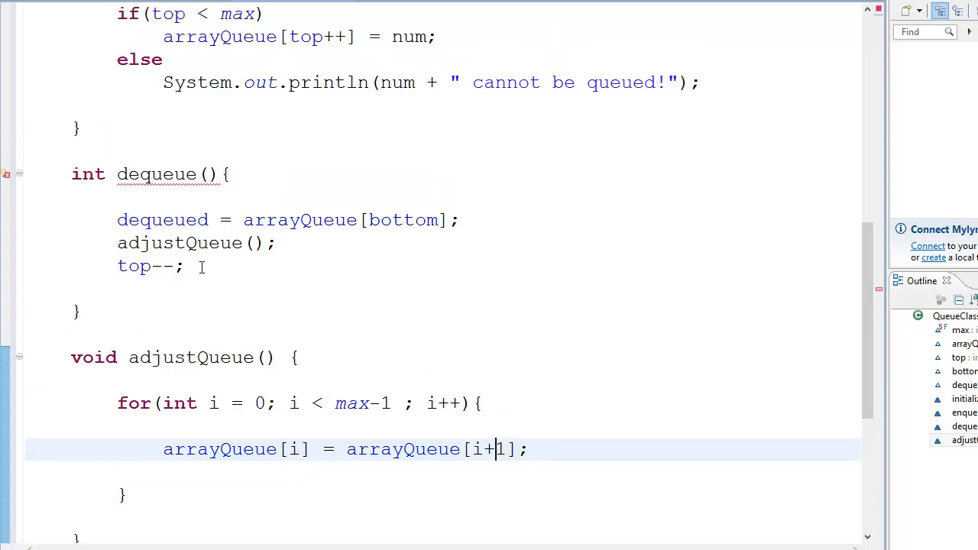
# End dequeue with return dequeued; and scroll through the class
pyautogui.write('return')
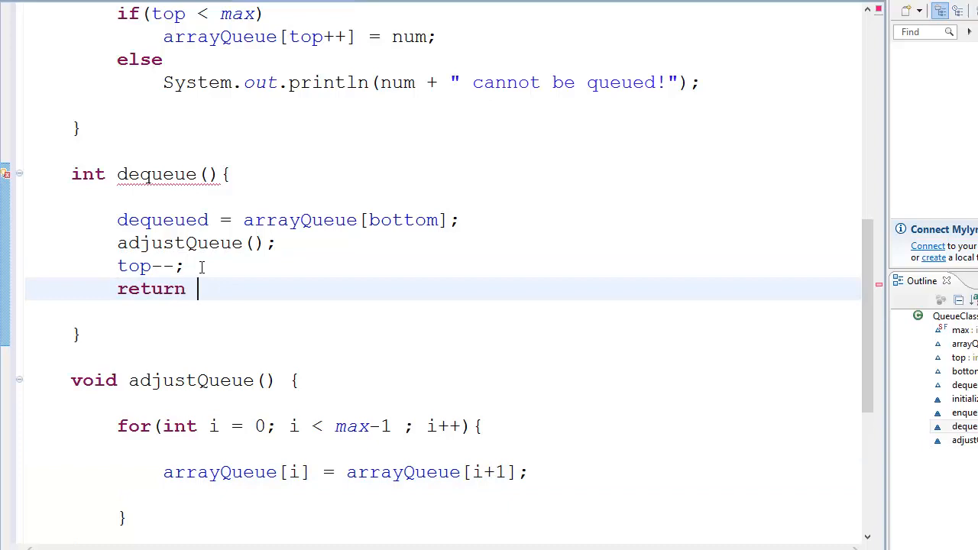
pyautogui.write('dequeu')
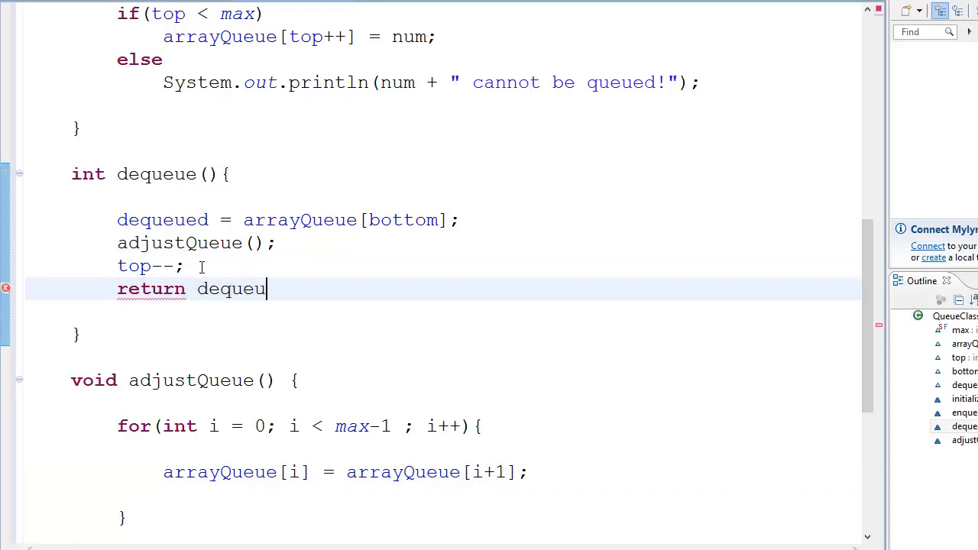
pyautogui.write('e;')
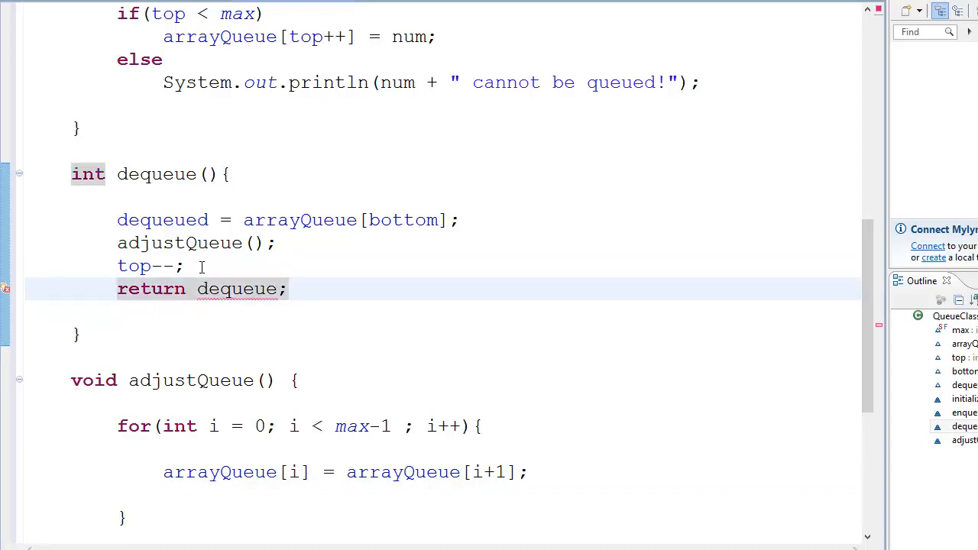
pyautogui.write('d')
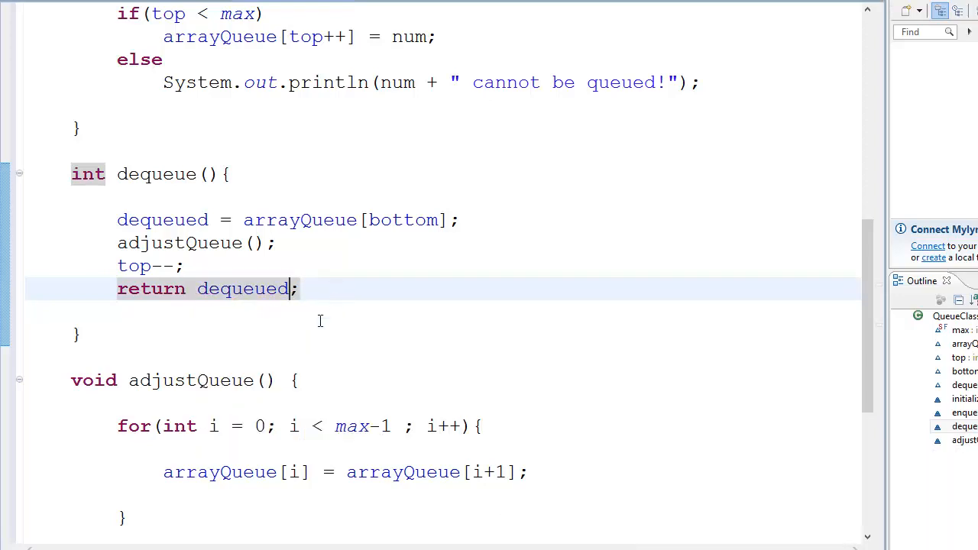
pyautogui.scroll(3)
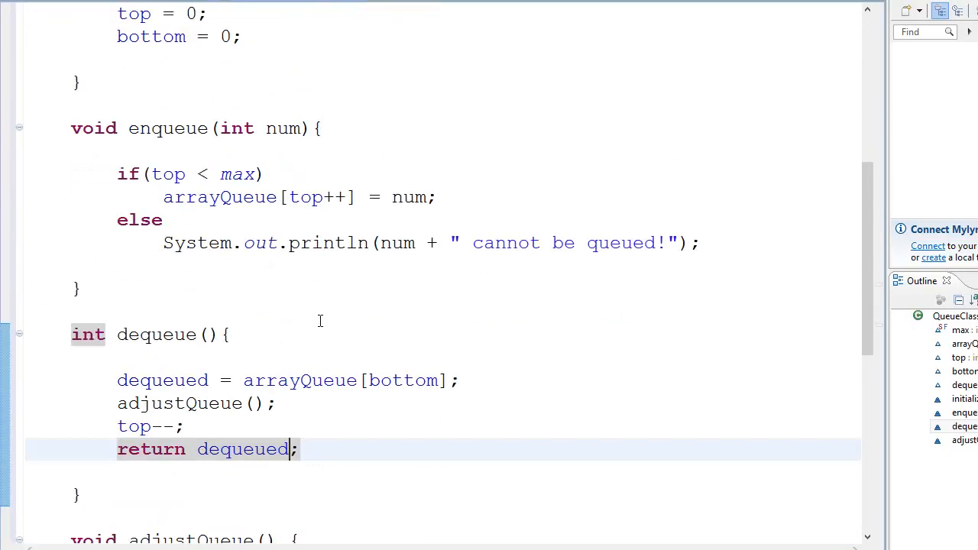
pyautogui.scroll(-3)
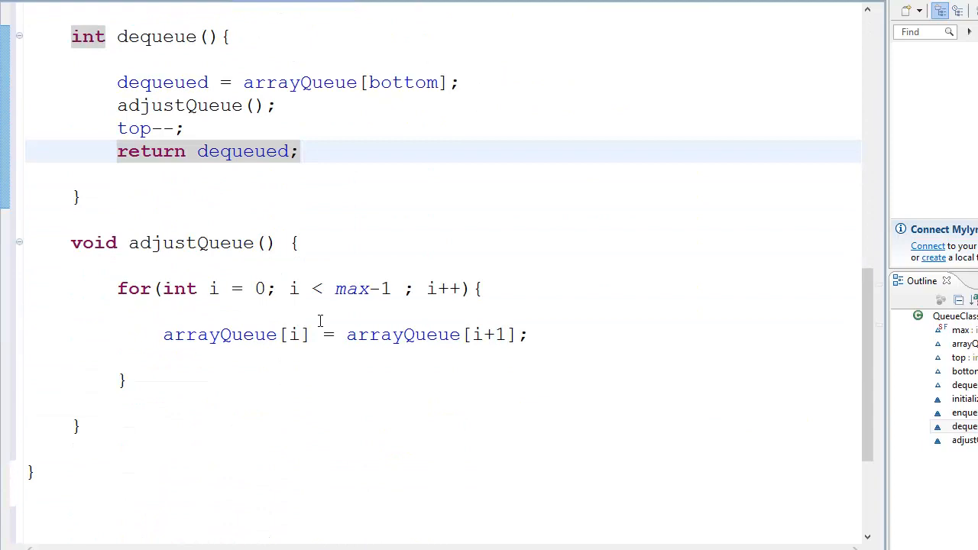